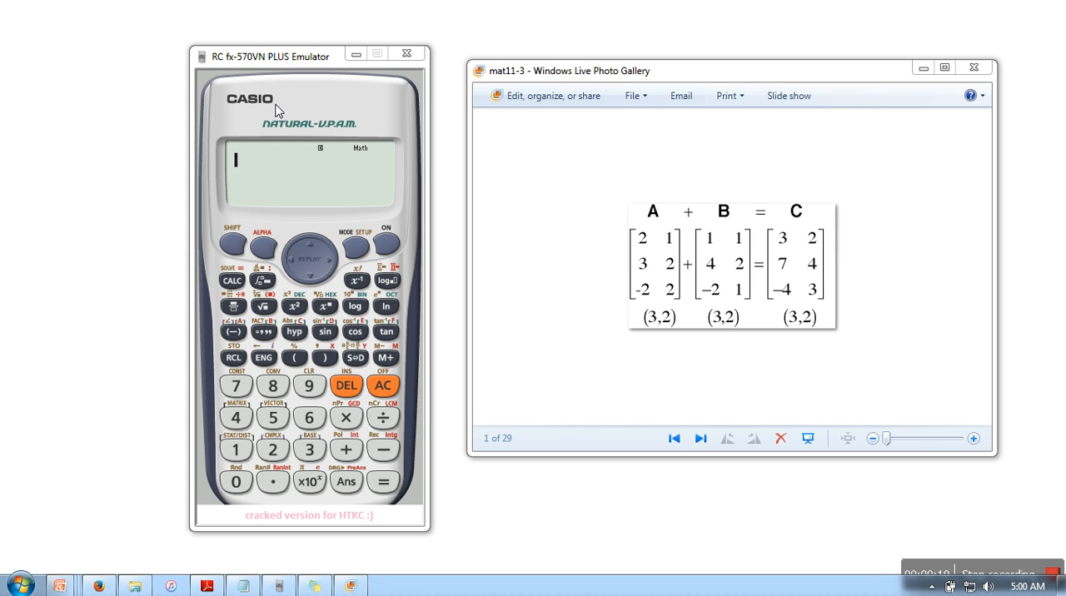
{"action": "mouse_move", "coordinate": [262, 100]}
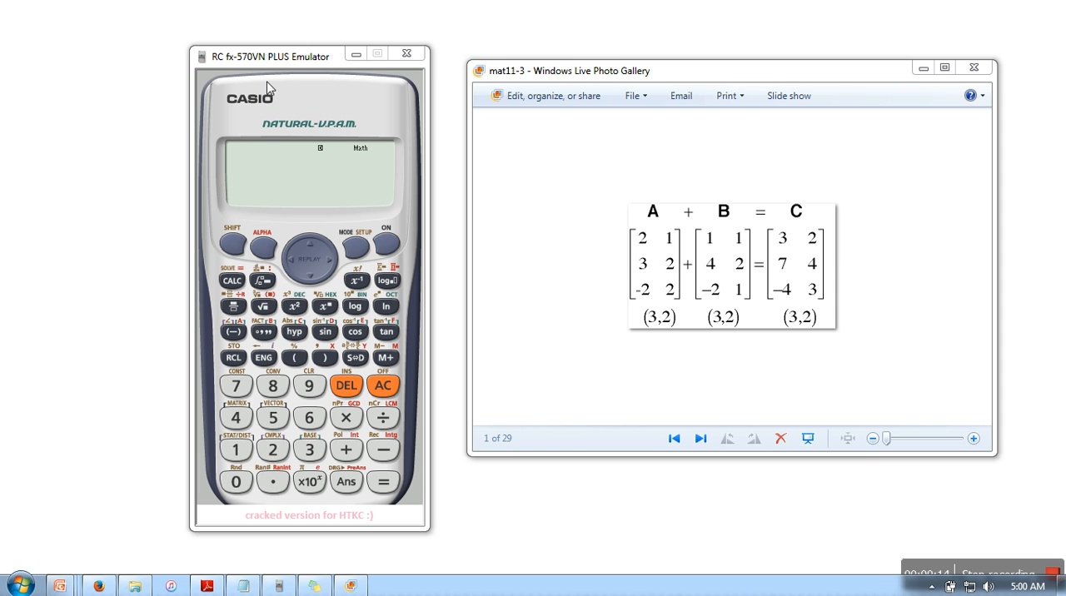
{"action": "mouse_move", "coordinate": [325, 312]}
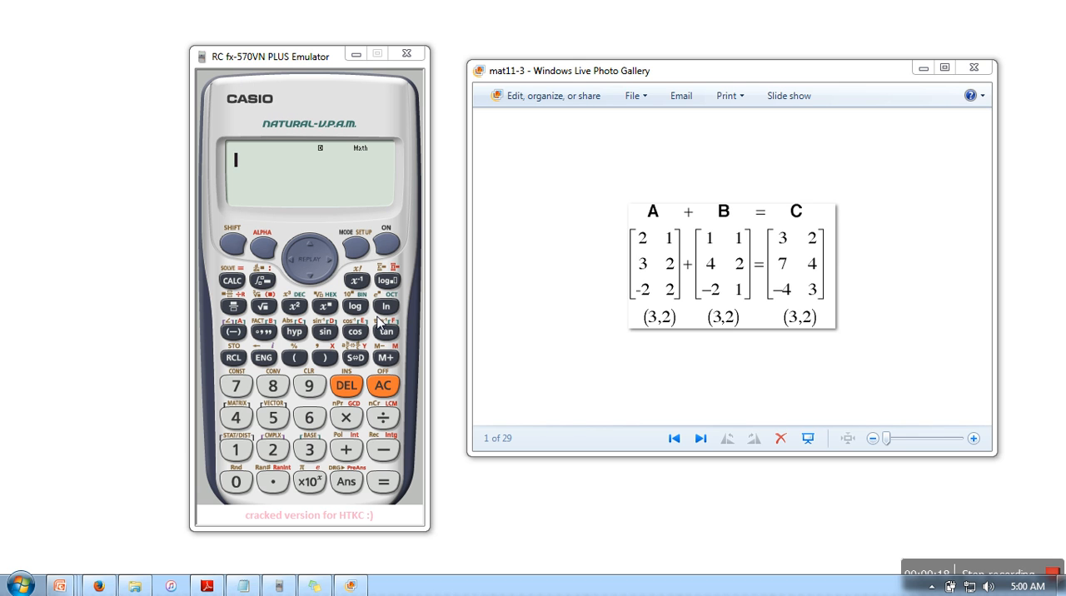
{"action": "mouse_move", "coordinate": [356, 253]}
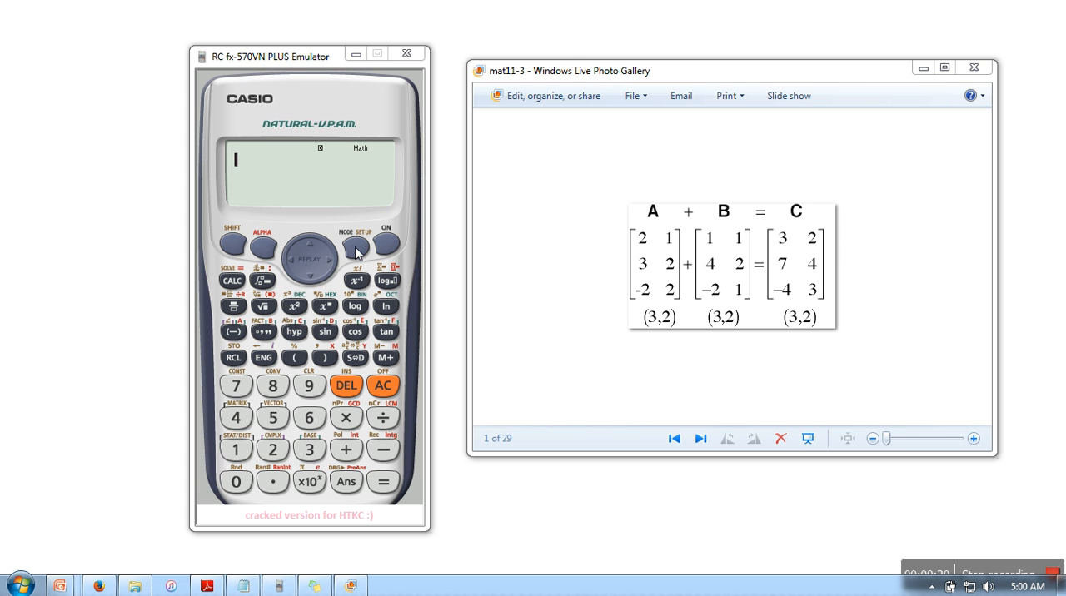
Step: Bring up the calculator's mode menu to reach MATRIX mode
{"action": "left_click", "coordinate": [356, 246]}
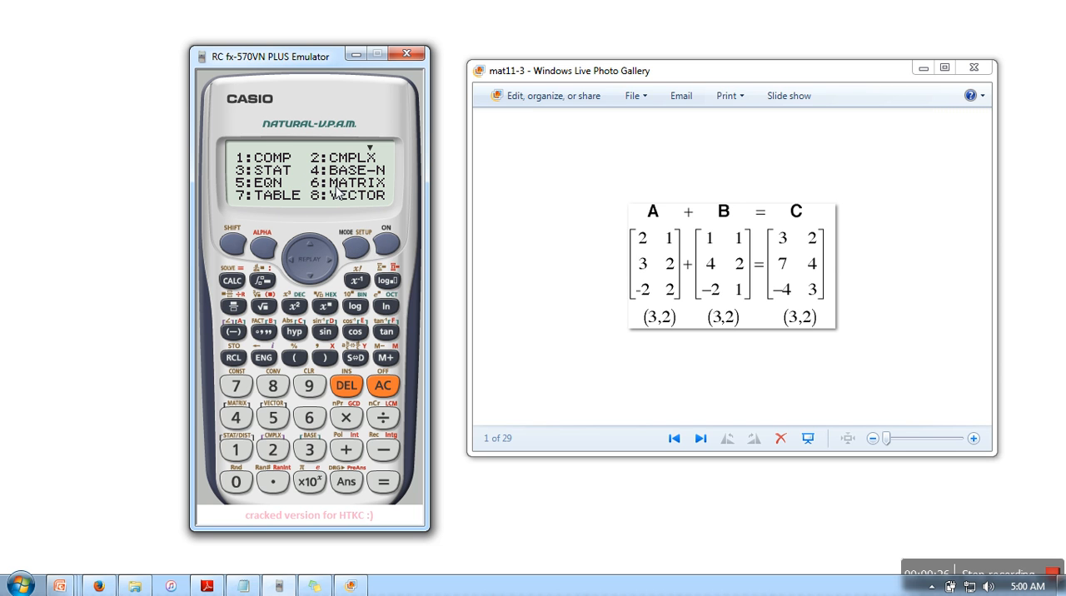
{"action": "mouse_move", "coordinate": [315, 196]}
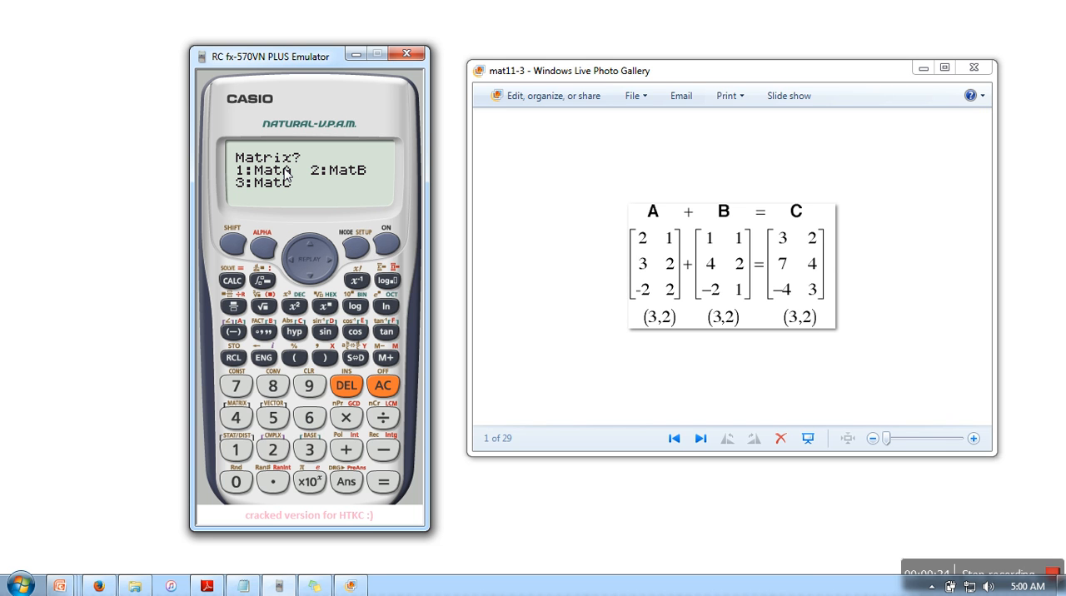
{"action": "mouse_move", "coordinate": [287, 177]}
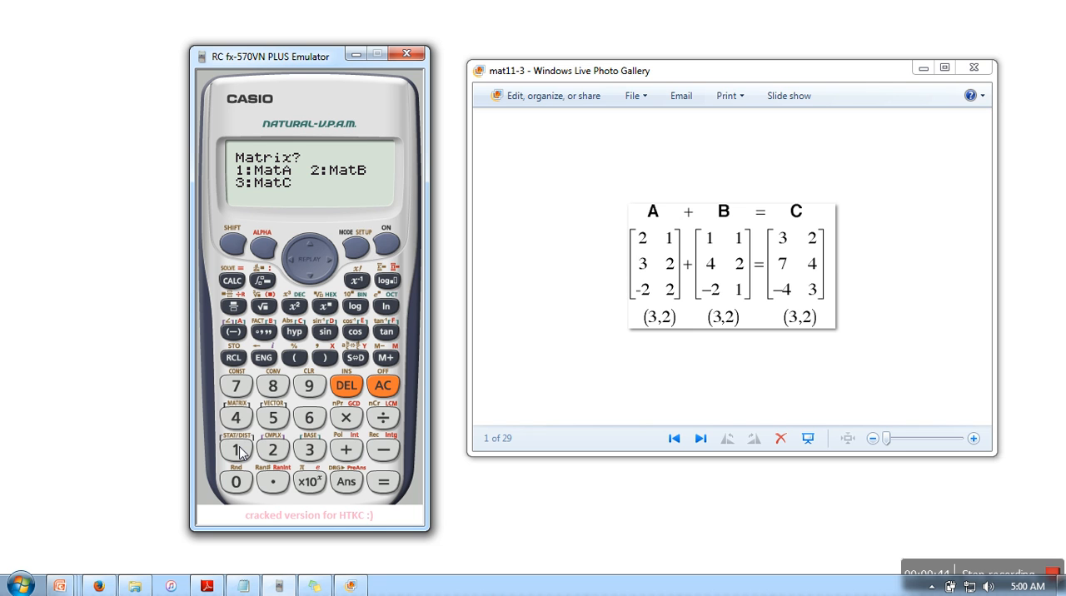
Step: Choose MatA as the matrix to define
{"action": "left_click", "coordinate": [236, 449]}
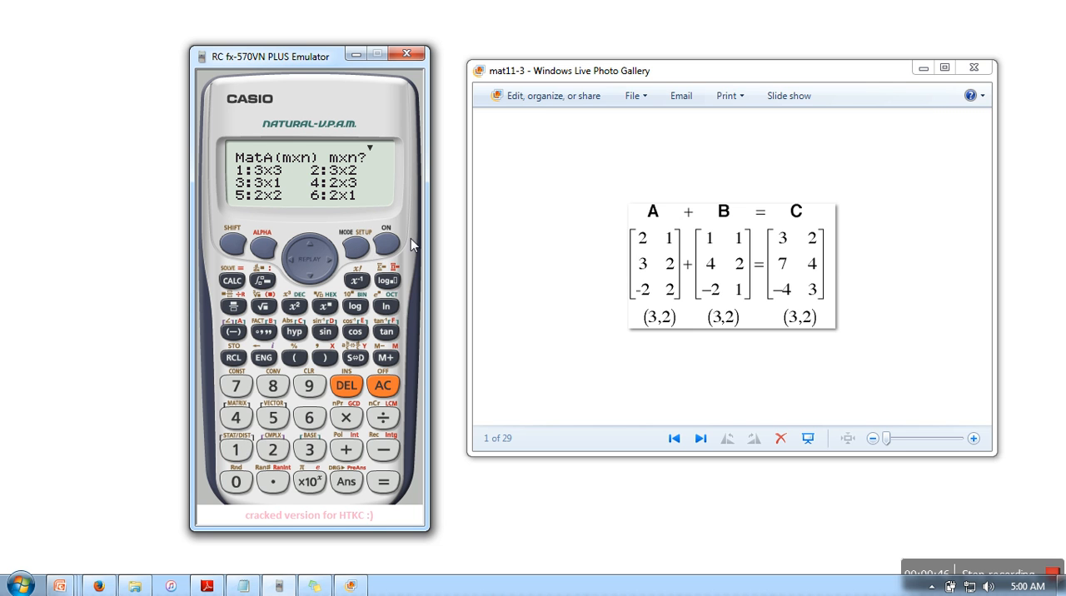
{"action": "mouse_move", "coordinate": [536, 262]}
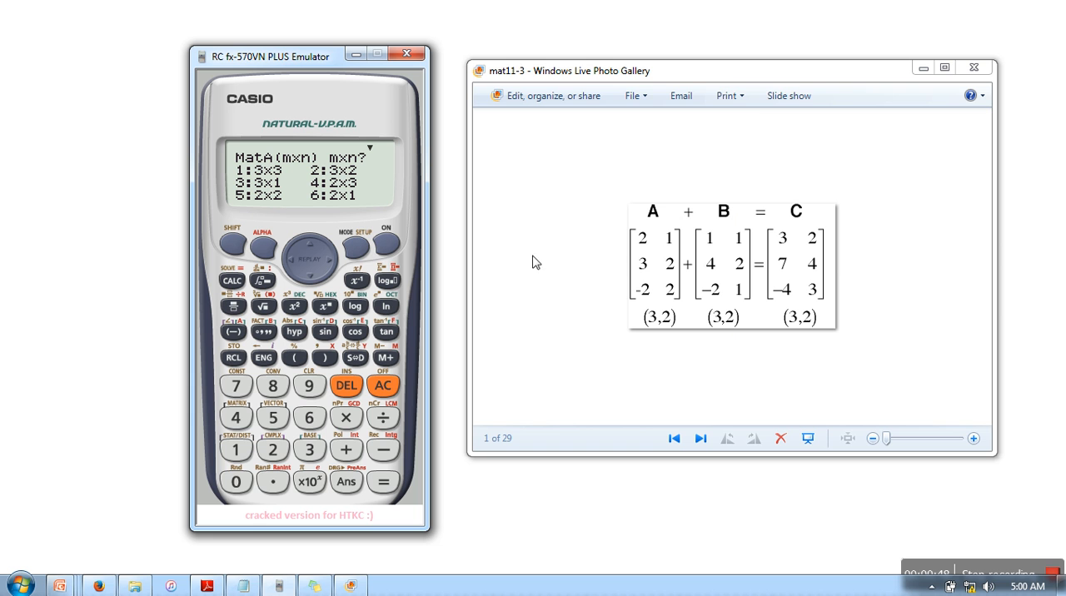
{"action": "mouse_move", "coordinate": [657, 223]}
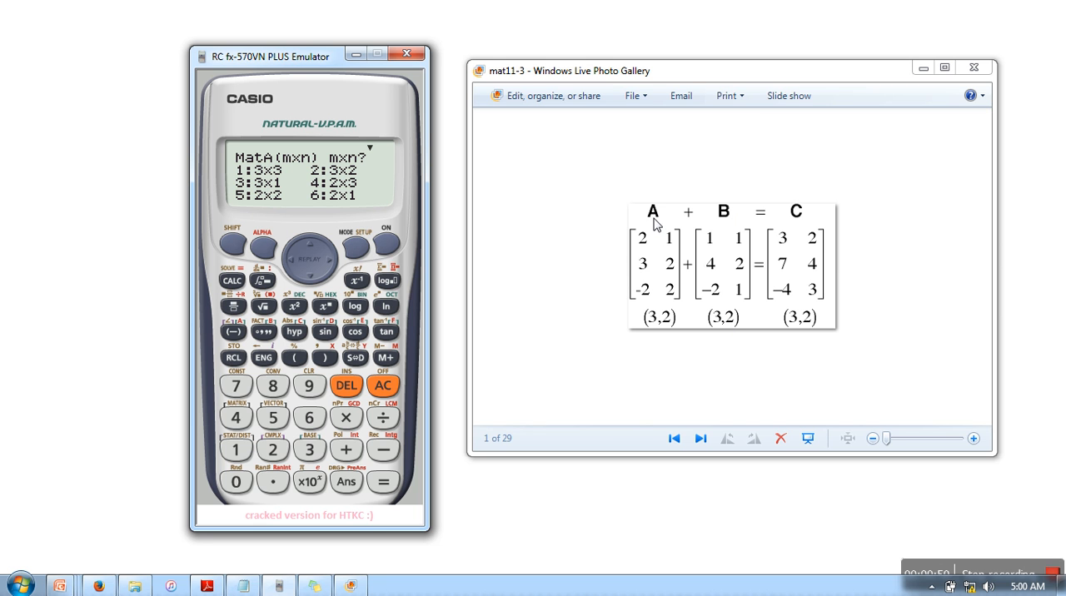
{"action": "mouse_move", "coordinate": [646, 202]}
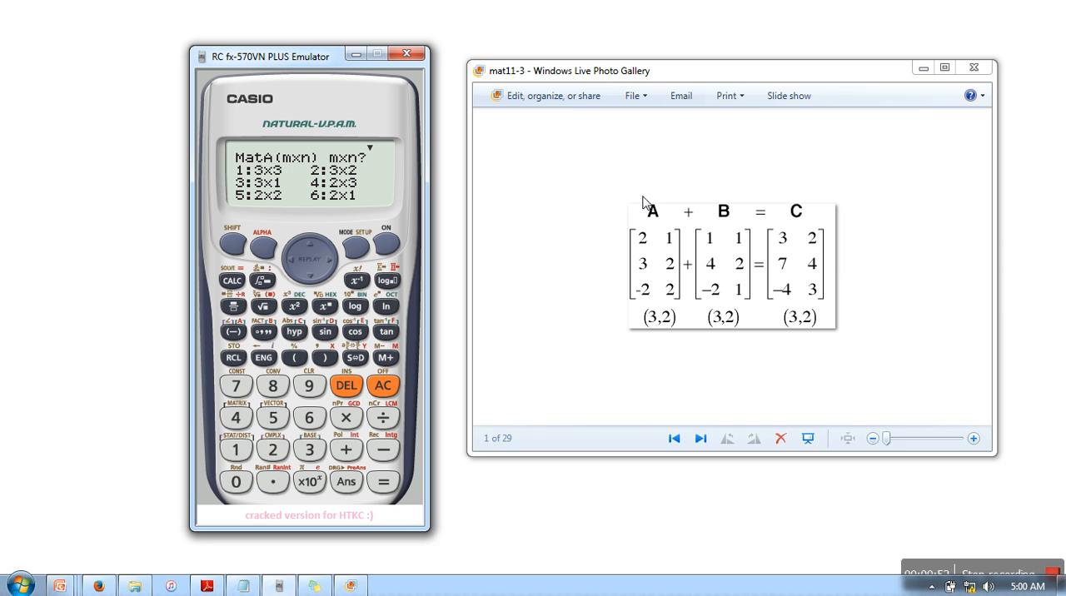
{"action": "mouse_move", "coordinate": [677, 331]}
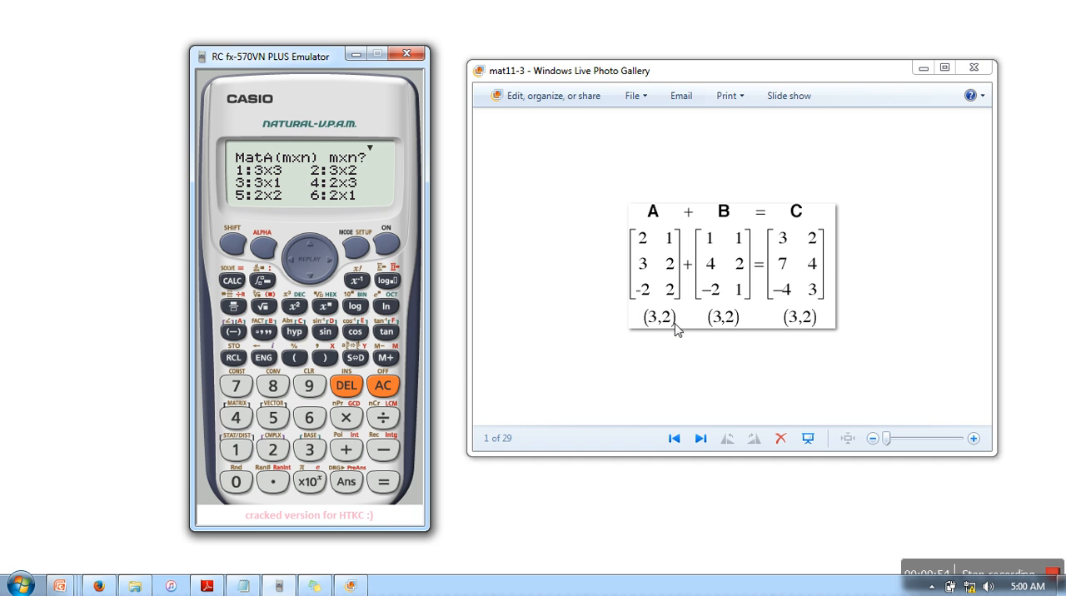
{"action": "mouse_move", "coordinate": [344, 187]}
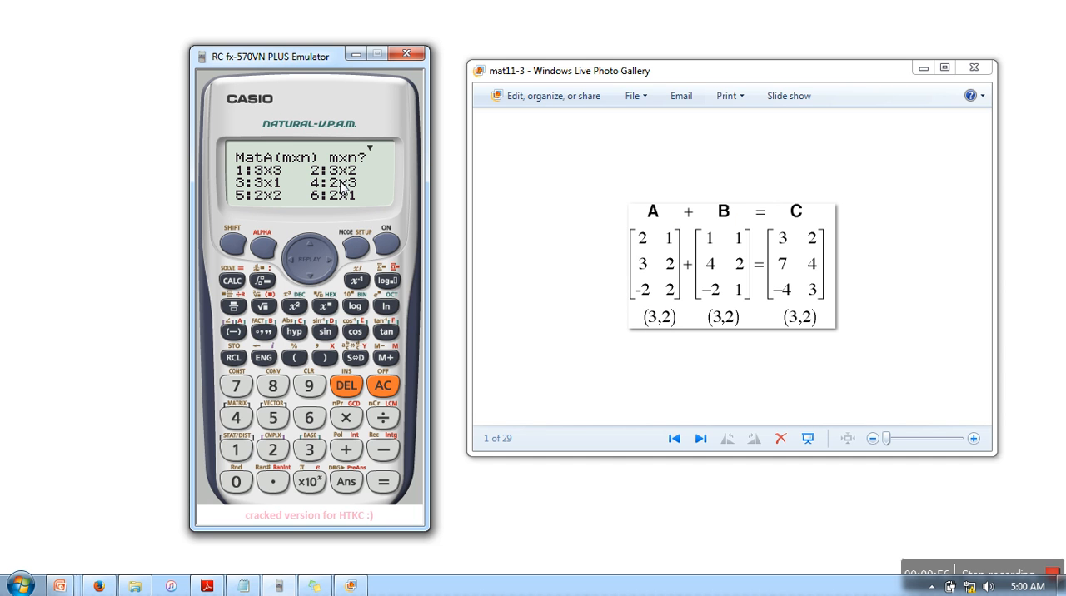
{"action": "mouse_move", "coordinate": [339, 188]}
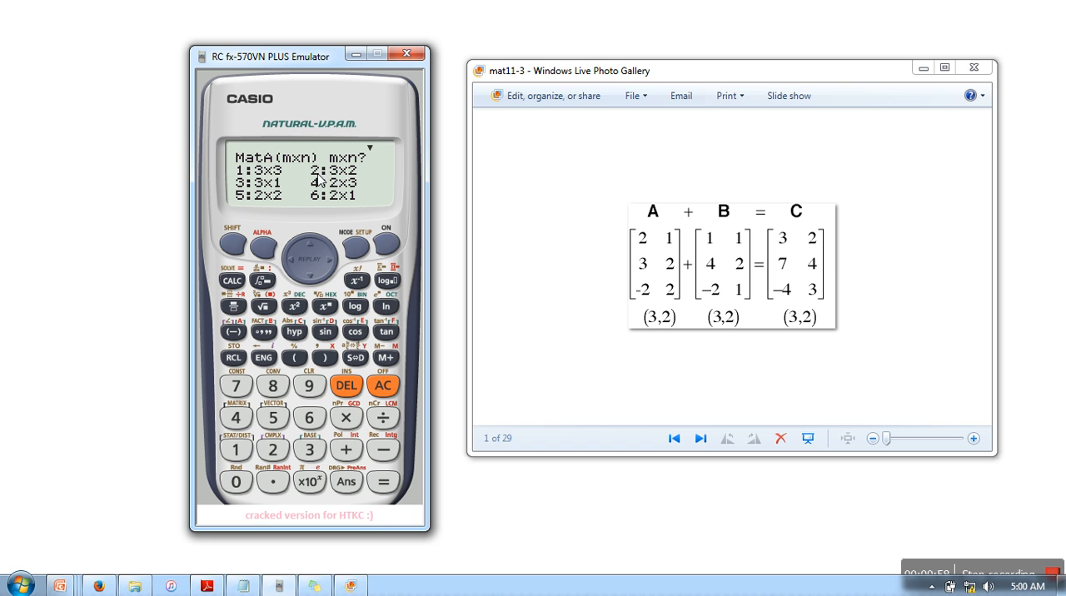
{"action": "mouse_move", "coordinate": [354, 182]}
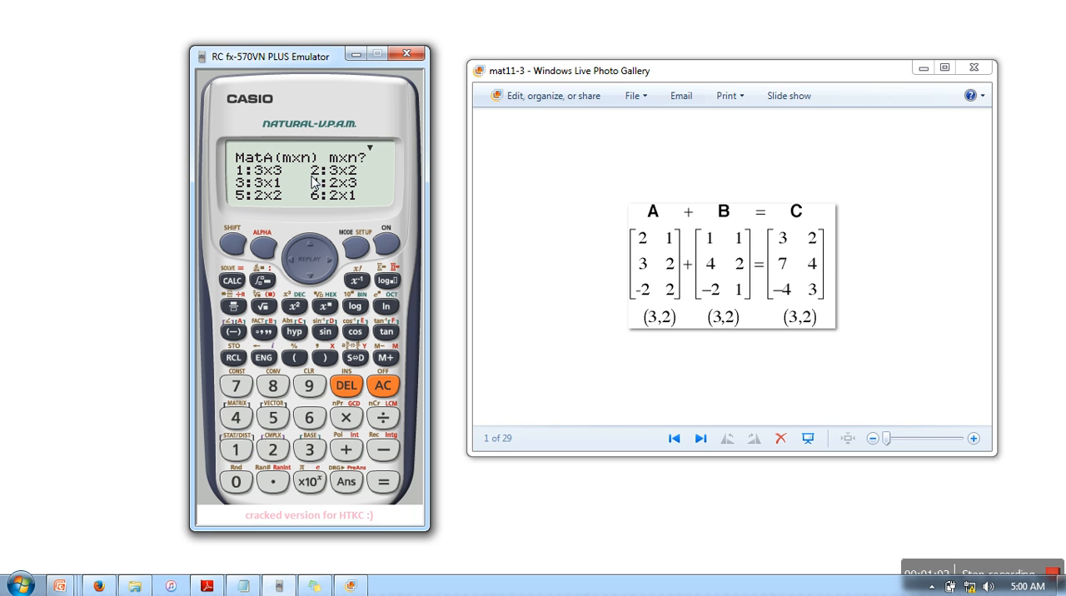
{"action": "mouse_move", "coordinate": [280, 438]}
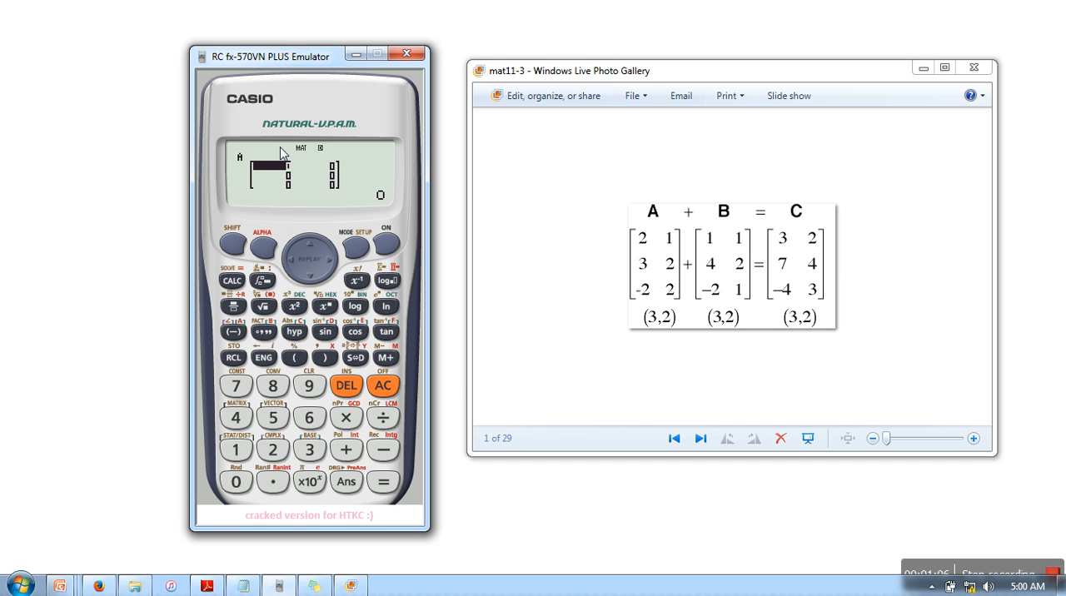
{"action": "mouse_move", "coordinate": [294, 177]}
{"action": "type", "text": "2"}
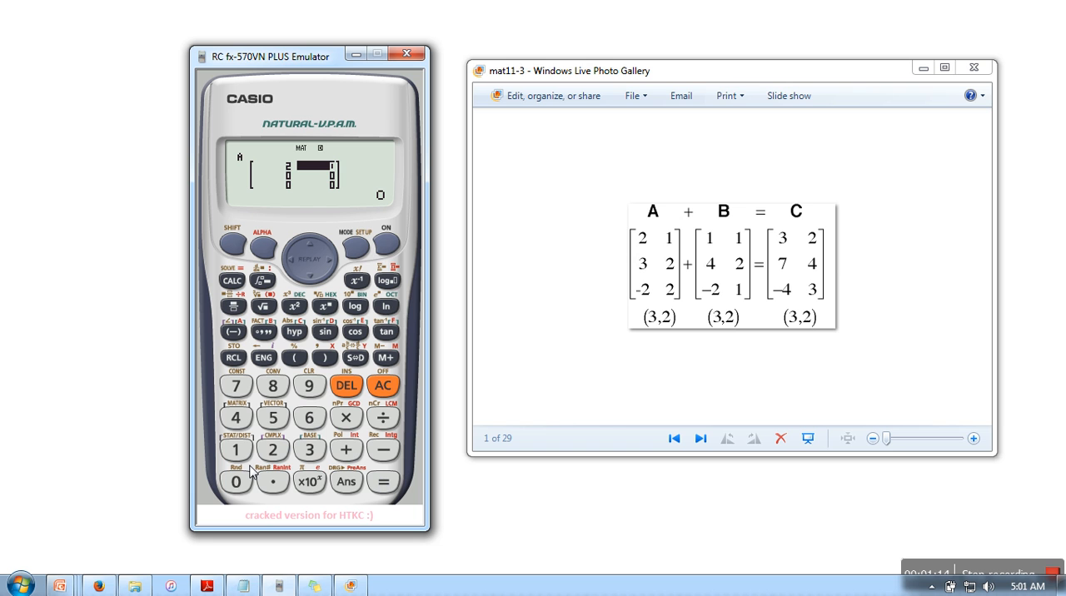
Step: Enter matrix A's elements 2, 1, 3, 2, −2, 2 row by row
{"action": "left_click", "coordinate": [383, 482]}
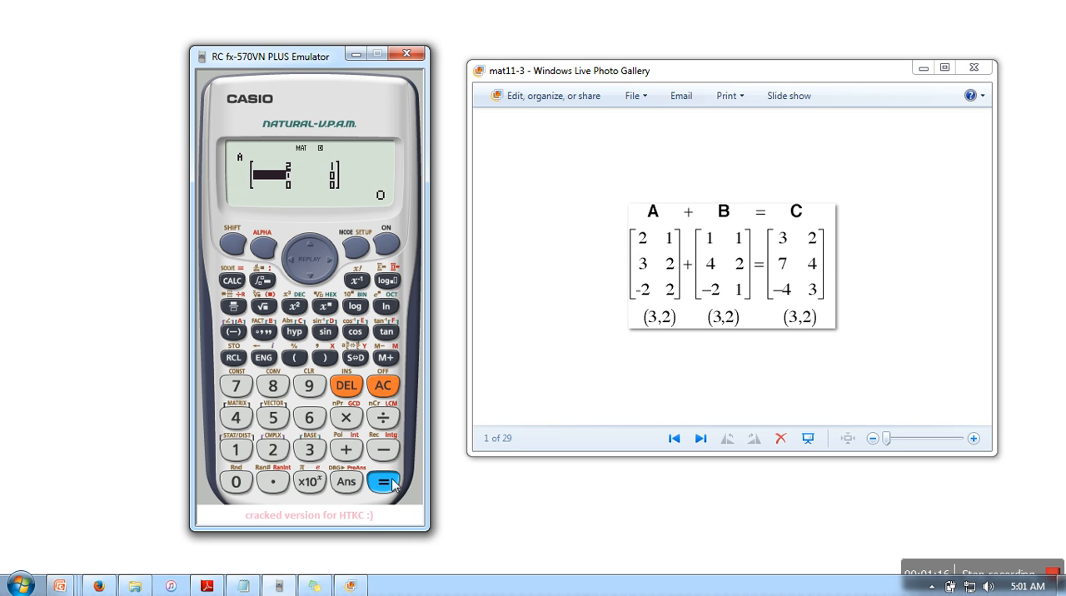
{"action": "left_click", "coordinate": [384, 481]}
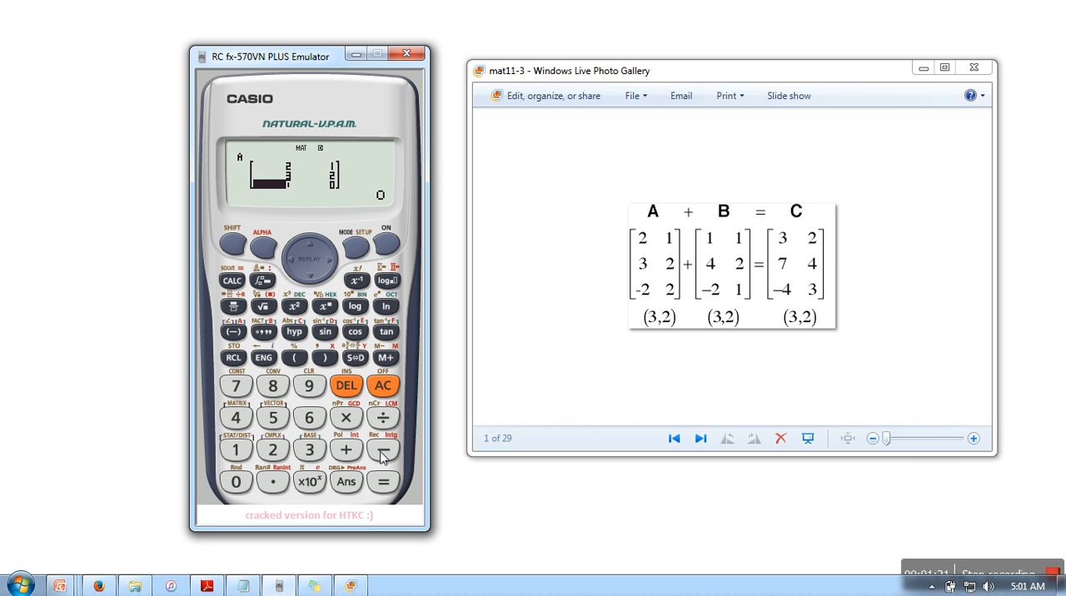
{"action": "left_click", "coordinate": [383, 449]}
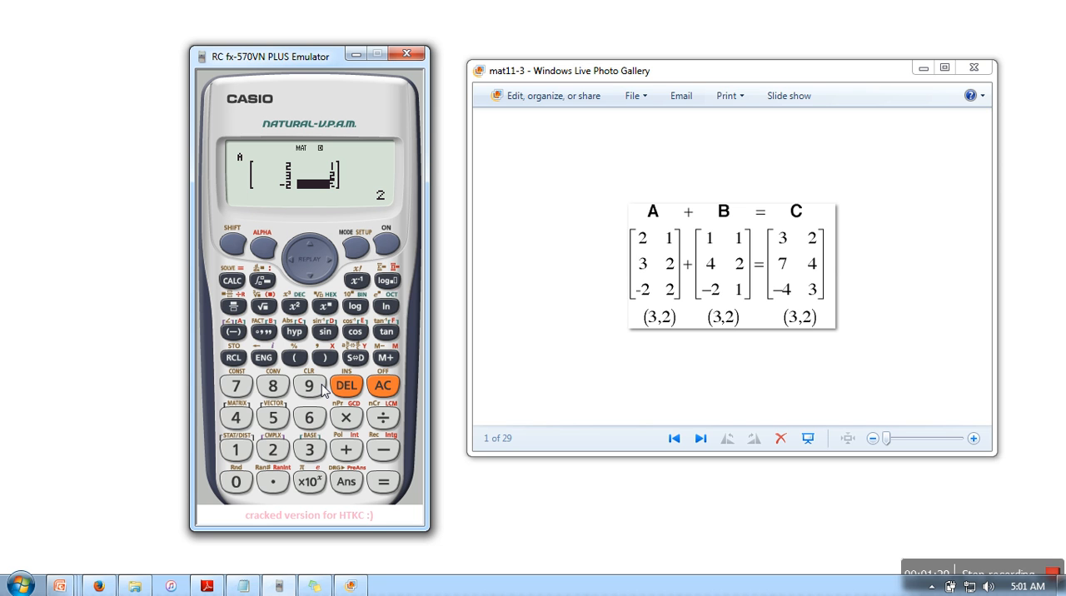
{"action": "mouse_move", "coordinate": [650, 302]}
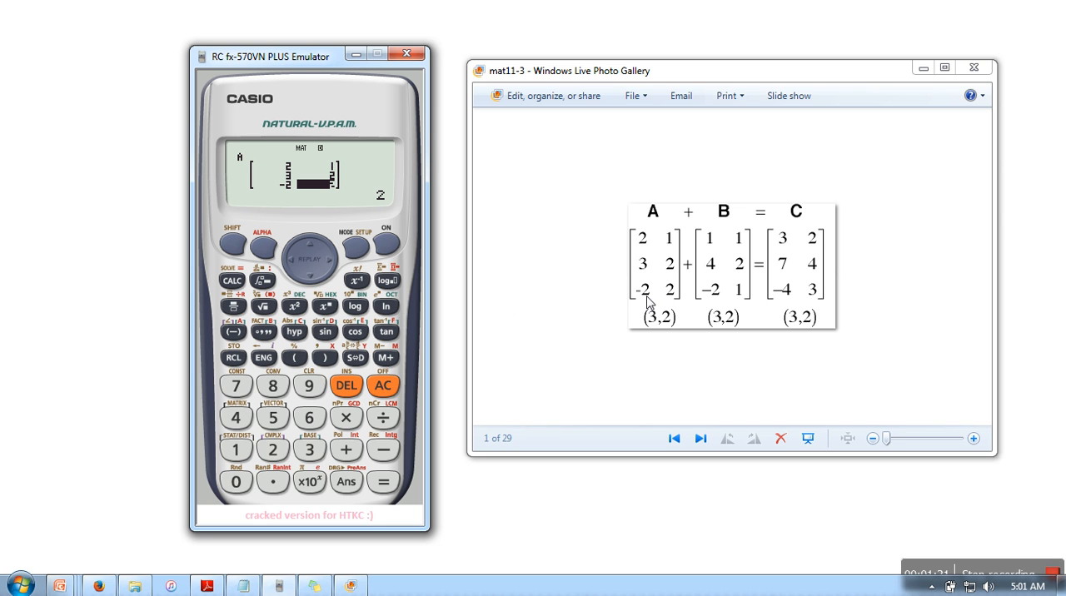
{"action": "mouse_move", "coordinate": [725, 305]}
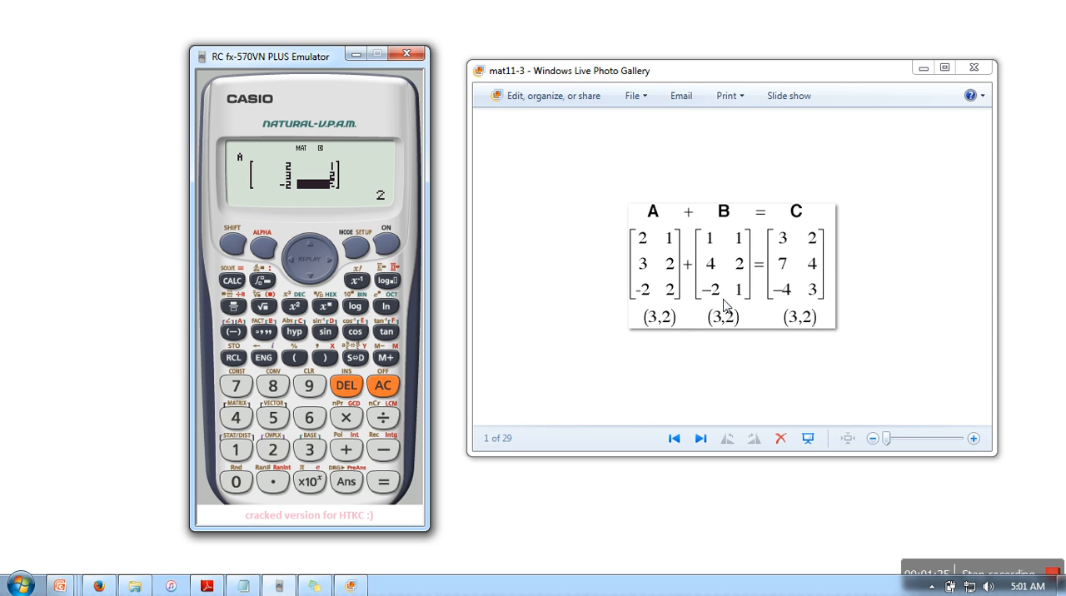
{"action": "mouse_move", "coordinate": [300, 251]}
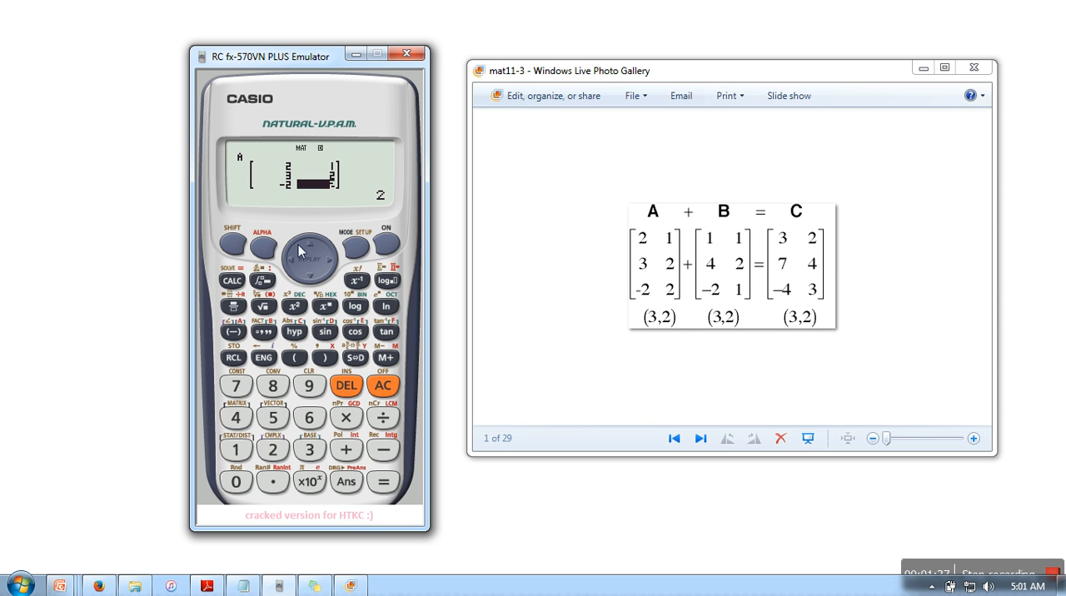
Step: Use SHIFT+4 MATRIX, Dim, to define MatB as a 3×2 matrix
{"action": "left_click", "coordinate": [231, 242]}
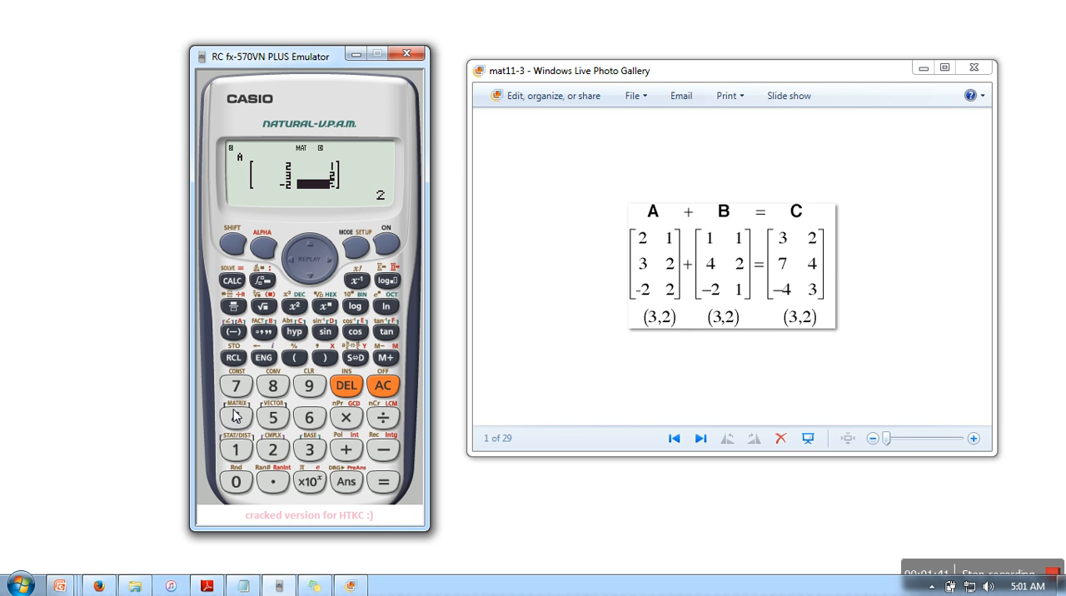
{"action": "left_click", "coordinate": [235, 417]}
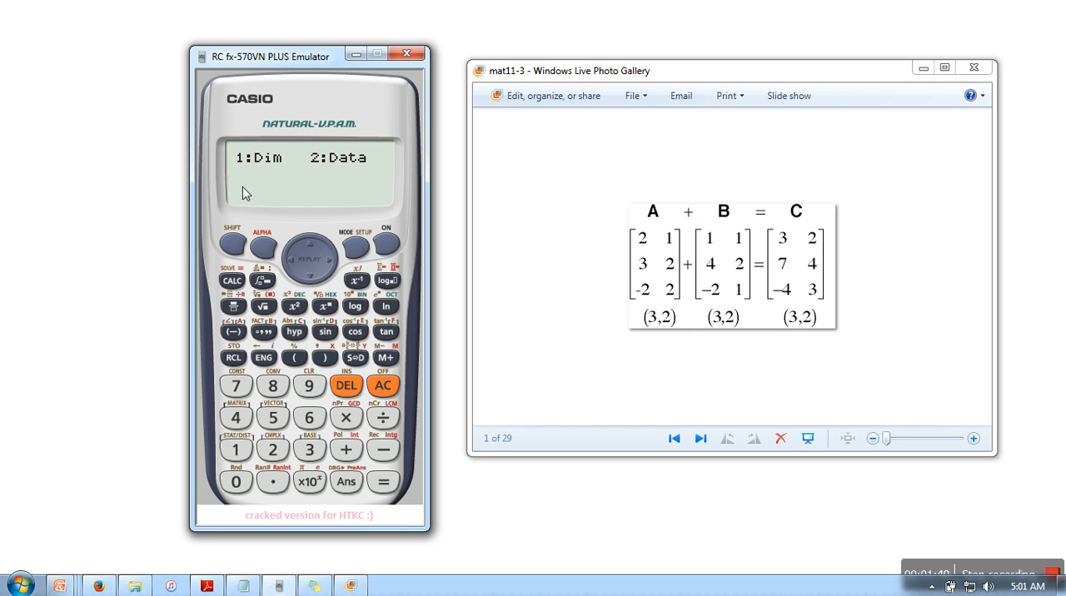
{"action": "mouse_move", "coordinate": [323, 181]}
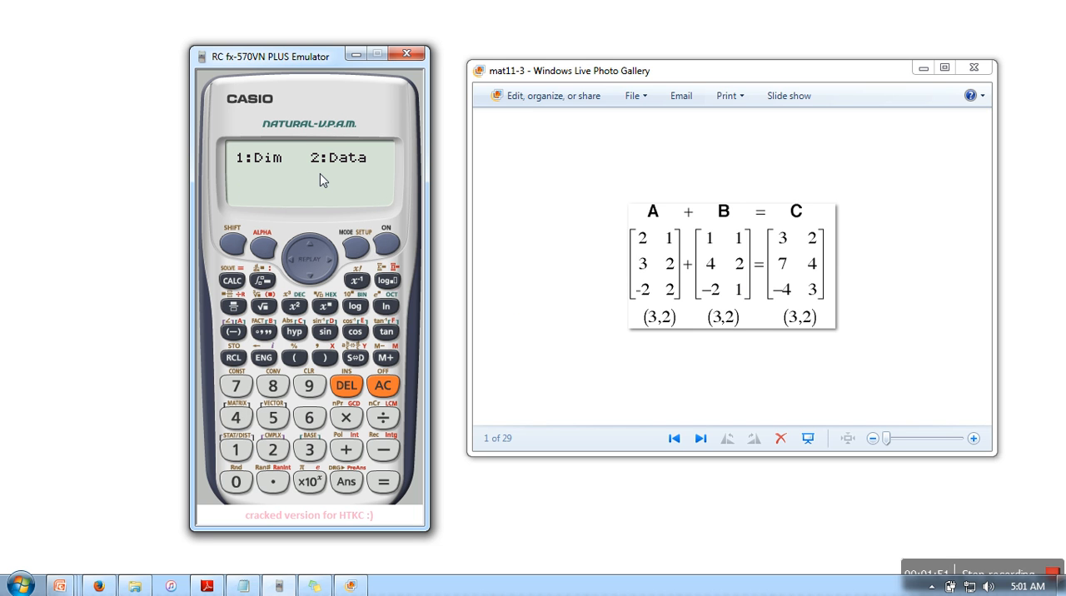
{"action": "mouse_move", "coordinate": [338, 181]}
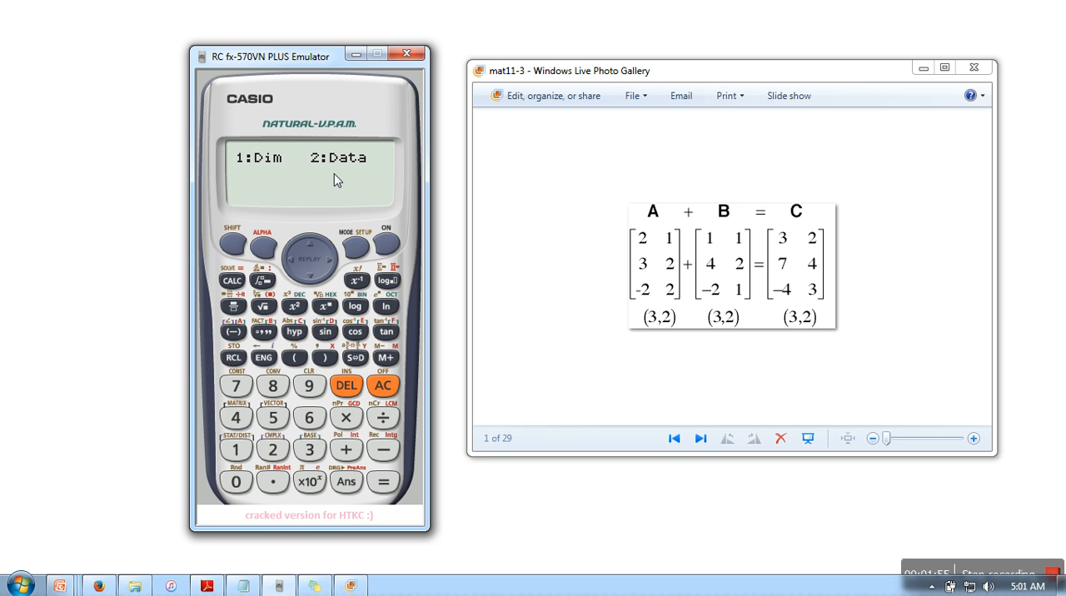
{"action": "mouse_move", "coordinate": [273, 438]}
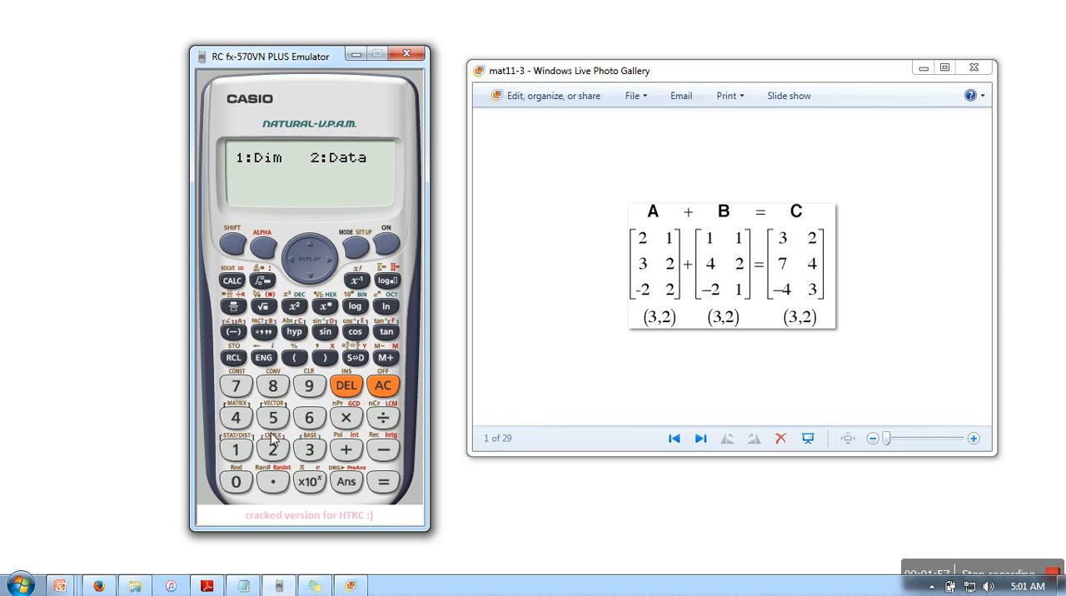
{"action": "left_click", "coordinate": [273, 449]}
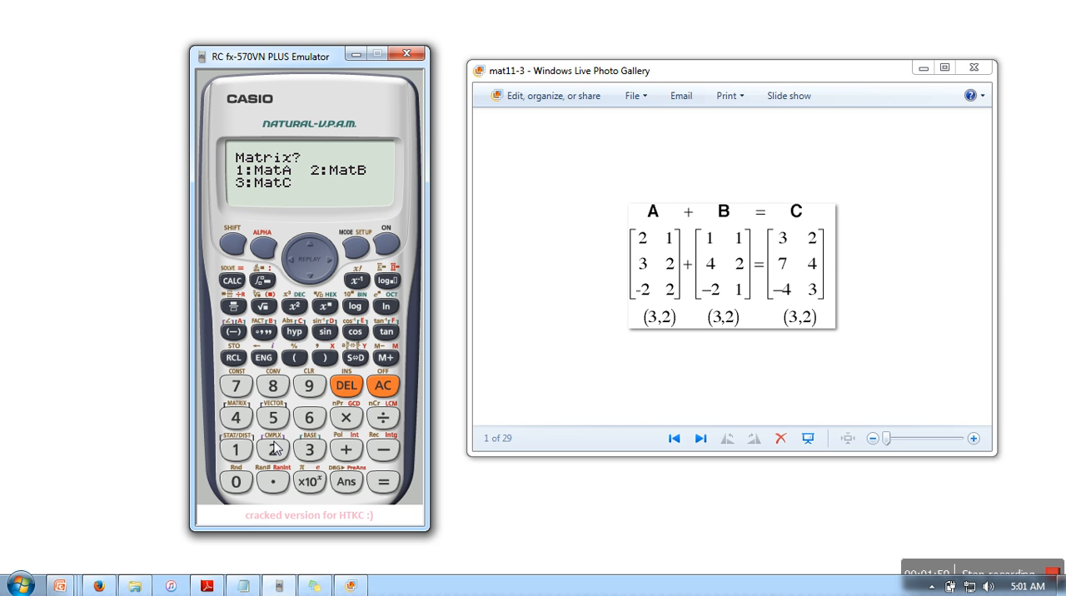
{"action": "mouse_move", "coordinate": [350, 186]}
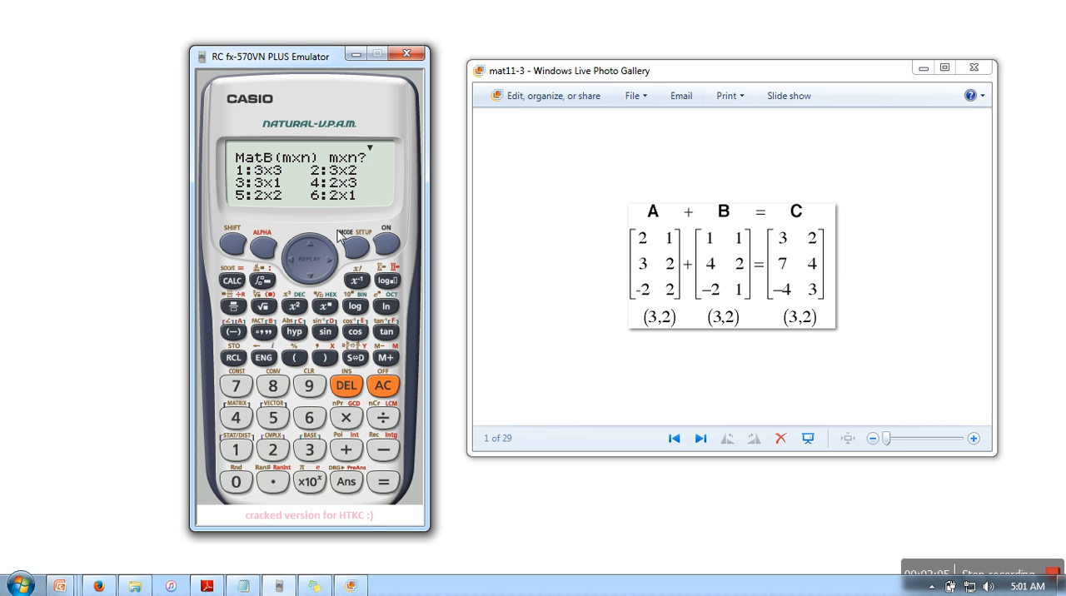
{"action": "mouse_move", "coordinate": [717, 350]}
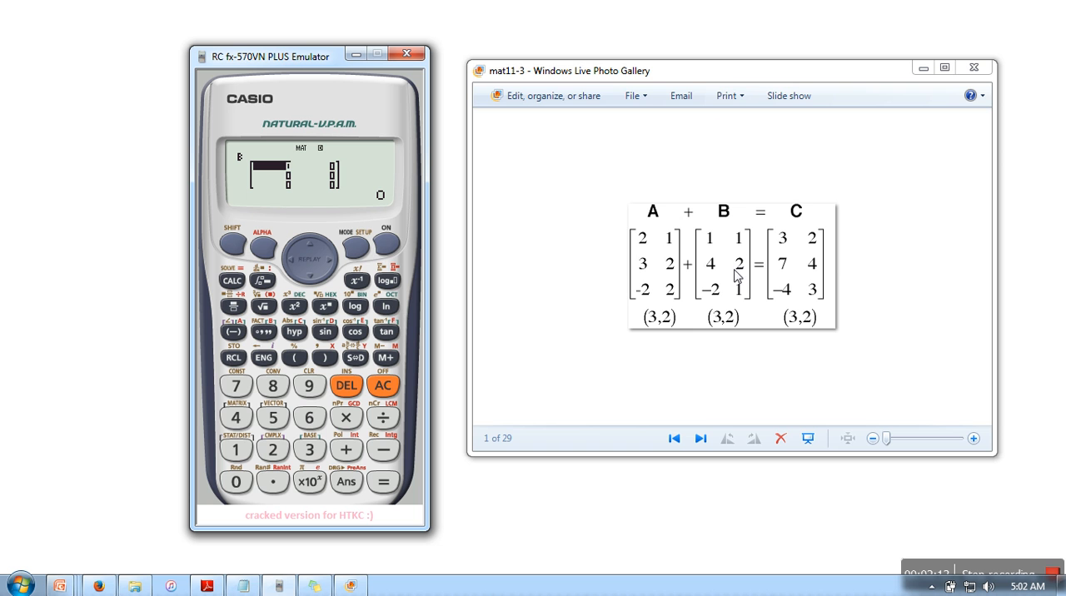
{"action": "mouse_move", "coordinate": [249, 448]}
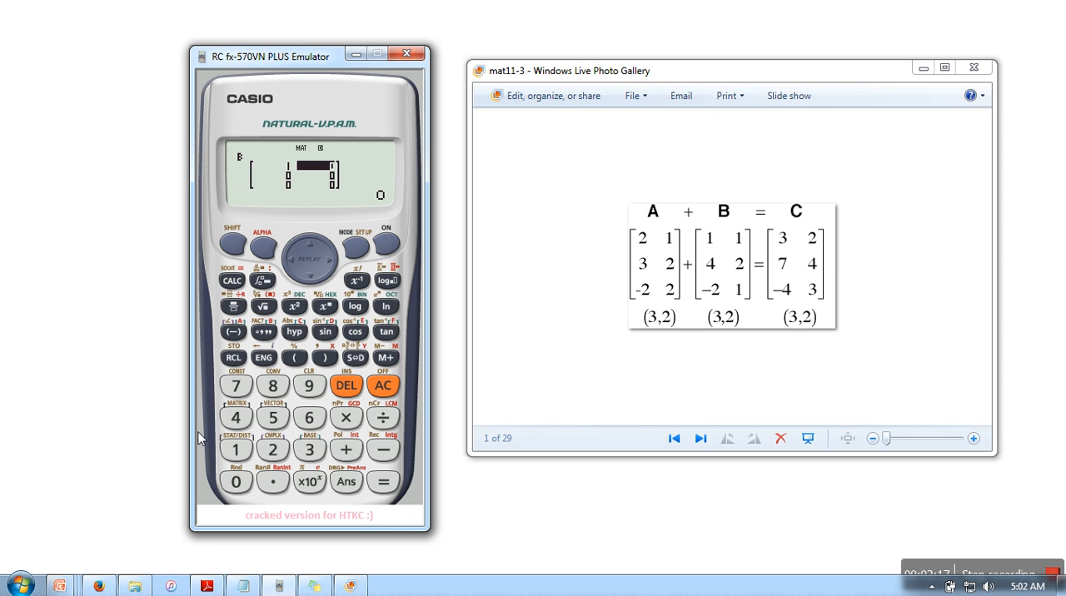
Step: Enter matrix B's values 1, 1, 4, 2, −2, 1, then clear with AC
{"action": "left_click", "coordinate": [383, 482]}
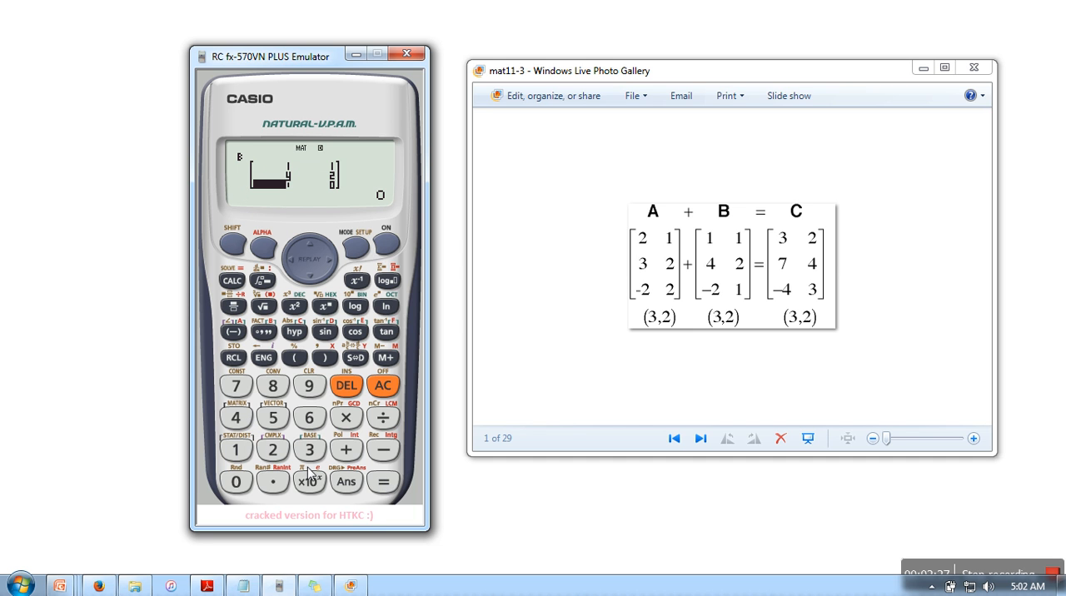
{"action": "left_click", "coordinate": [272, 449]}
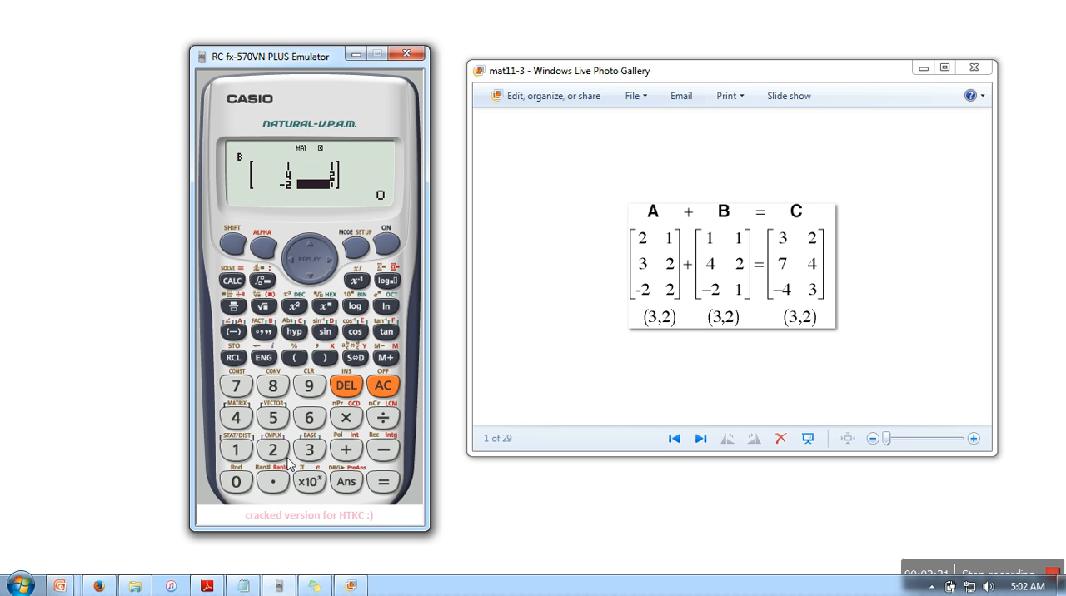
{"action": "left_click", "coordinate": [383, 481]}
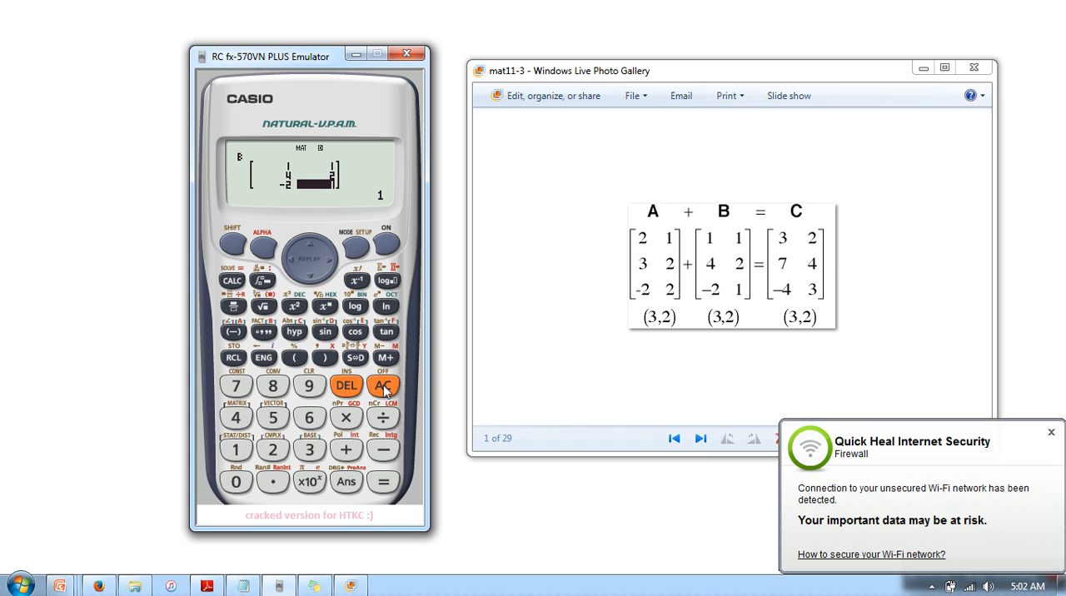
{"action": "left_click", "coordinate": [384, 386]}
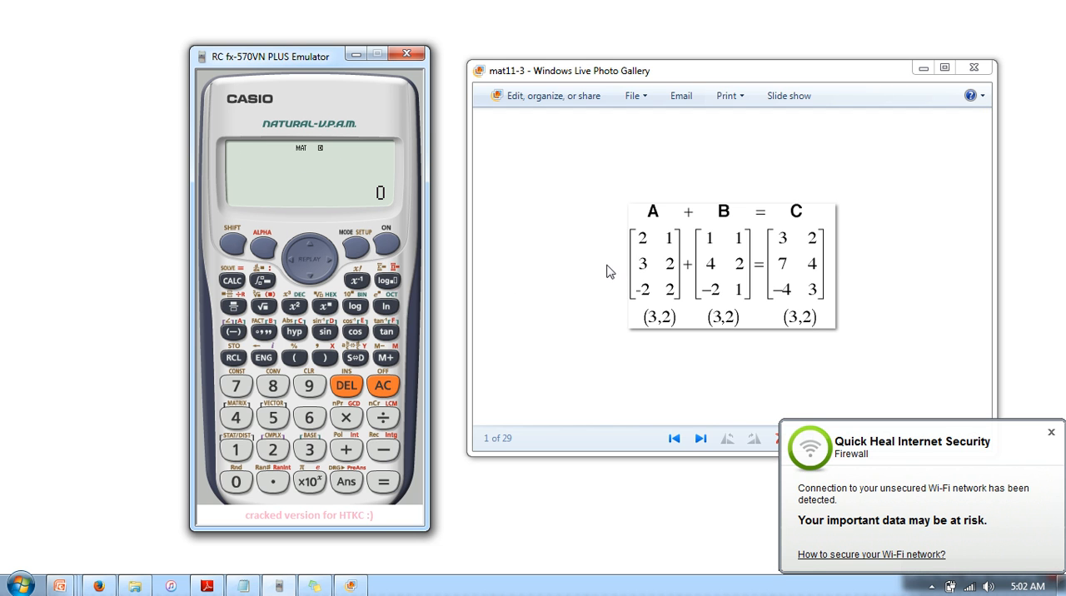
{"action": "mouse_move", "coordinate": [623, 273]}
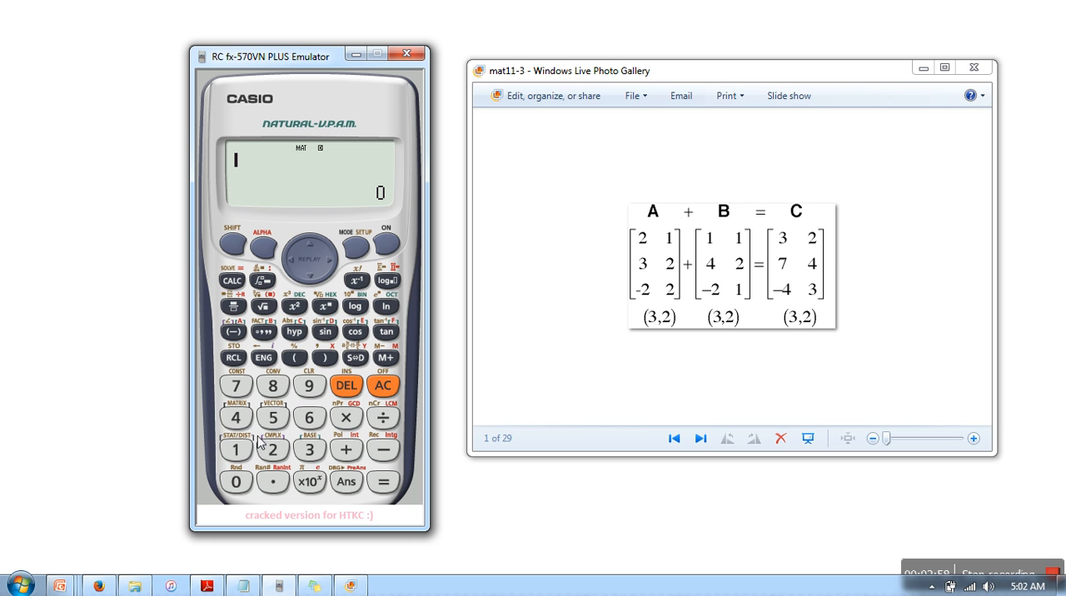
{"action": "mouse_move", "coordinate": [243, 255]}
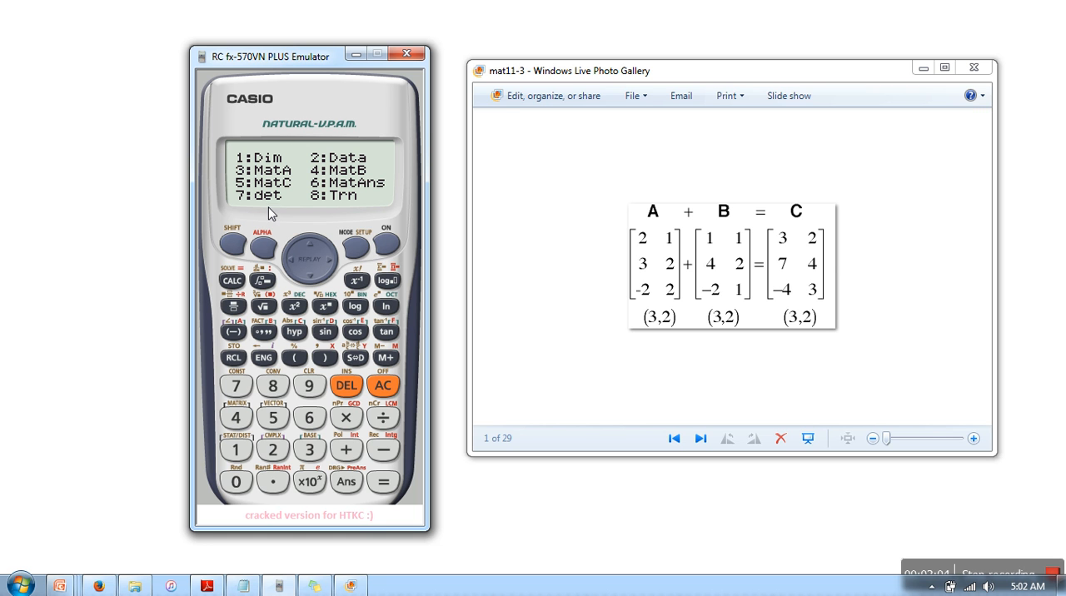
{"action": "mouse_move", "coordinate": [292, 173]}
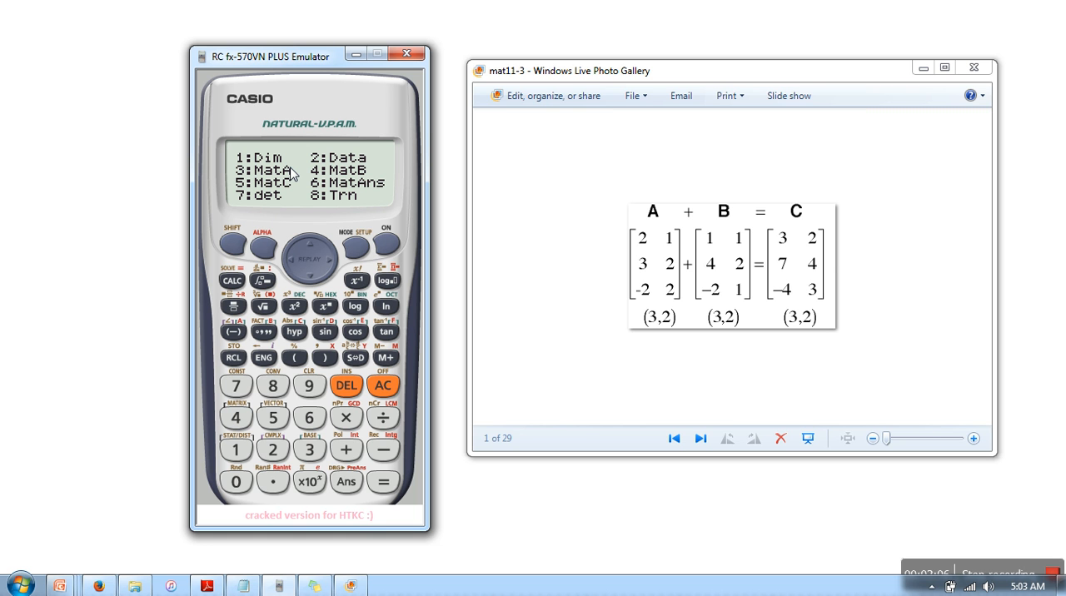
{"action": "mouse_move", "coordinate": [260, 177]}
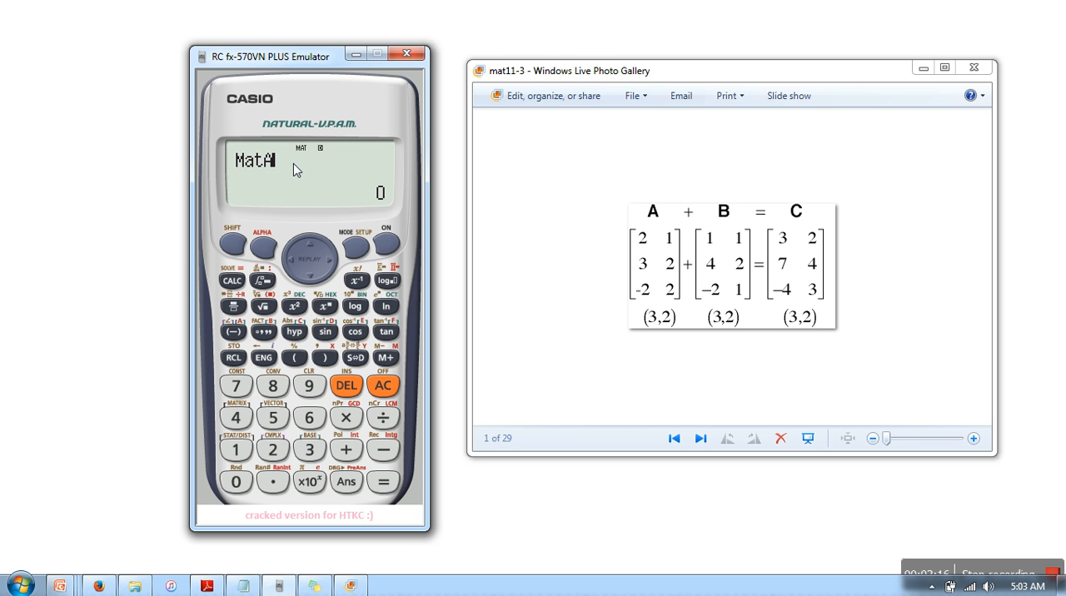
{"action": "mouse_move", "coordinate": [348, 461]}
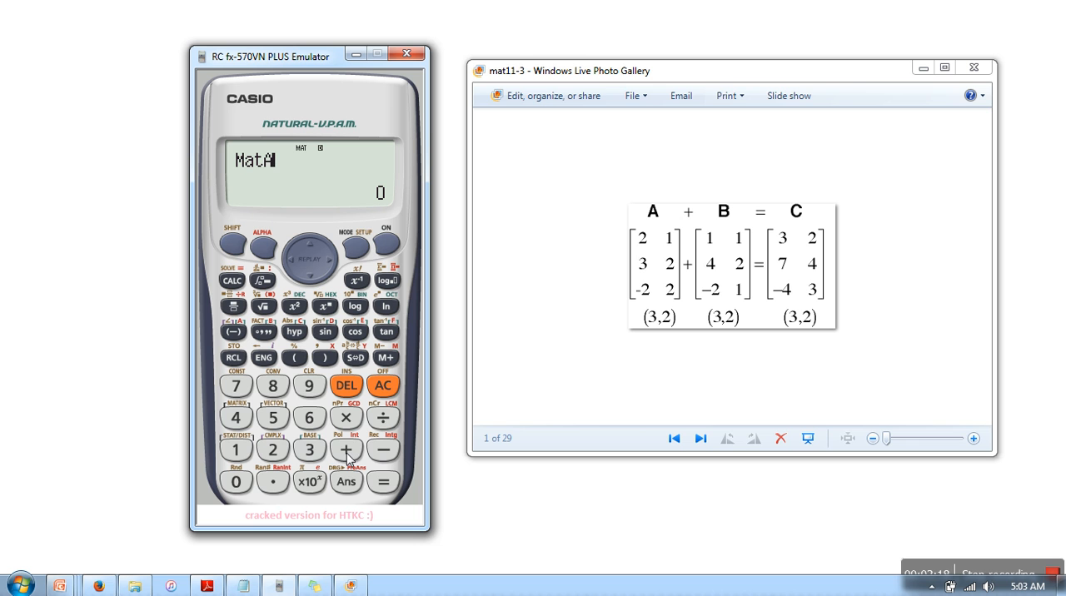
Step: Evaluate MatA+MatB, giving columns 3, 7, −4 and 2, 4, 3
{"action": "left_click", "coordinate": [346, 449]}
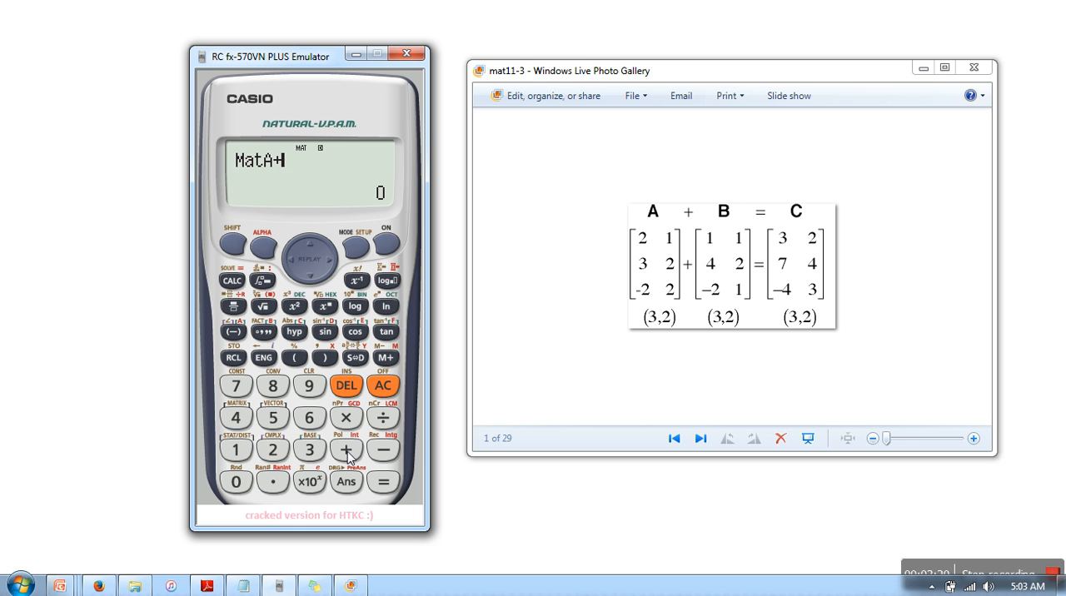
{"action": "mouse_move", "coordinate": [229, 378]}
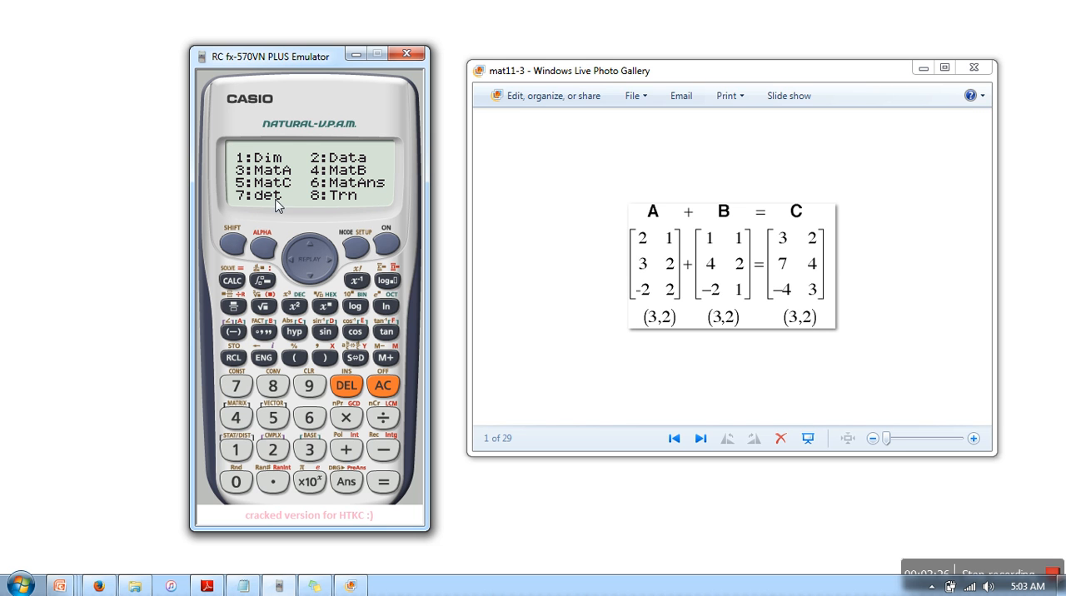
{"action": "mouse_move", "coordinate": [334, 181]}
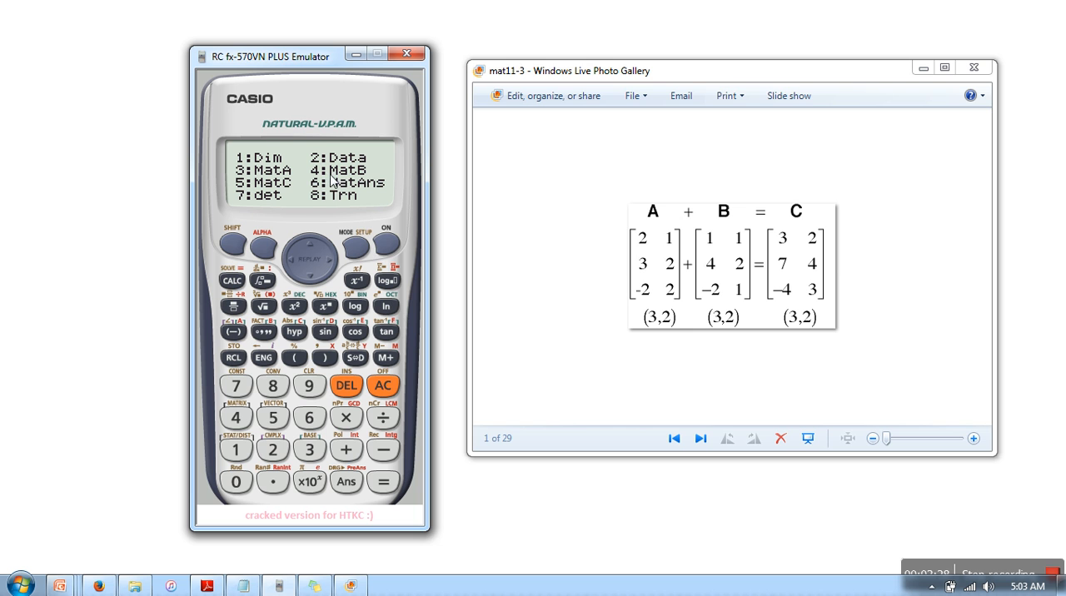
{"action": "mouse_move", "coordinate": [260, 421]}
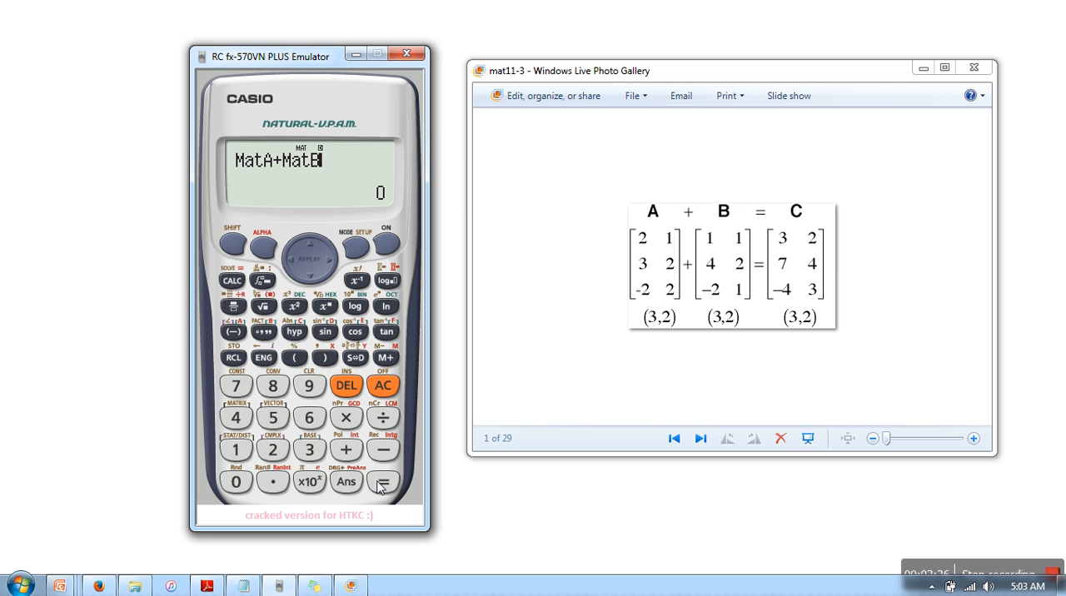
{"action": "left_click", "coordinate": [382, 482]}
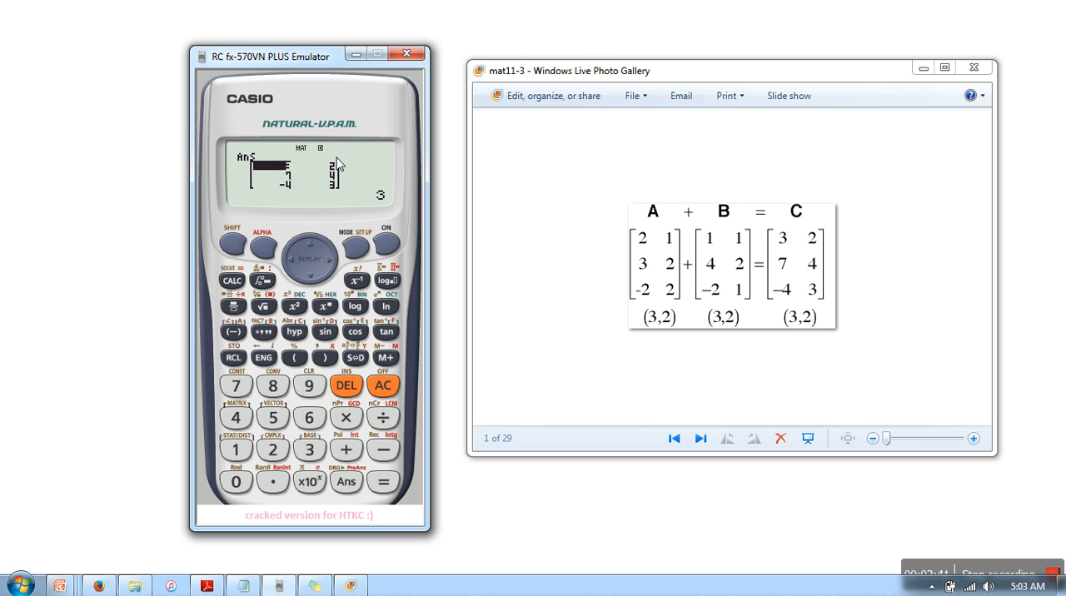
{"action": "mouse_move", "coordinate": [241, 243]}
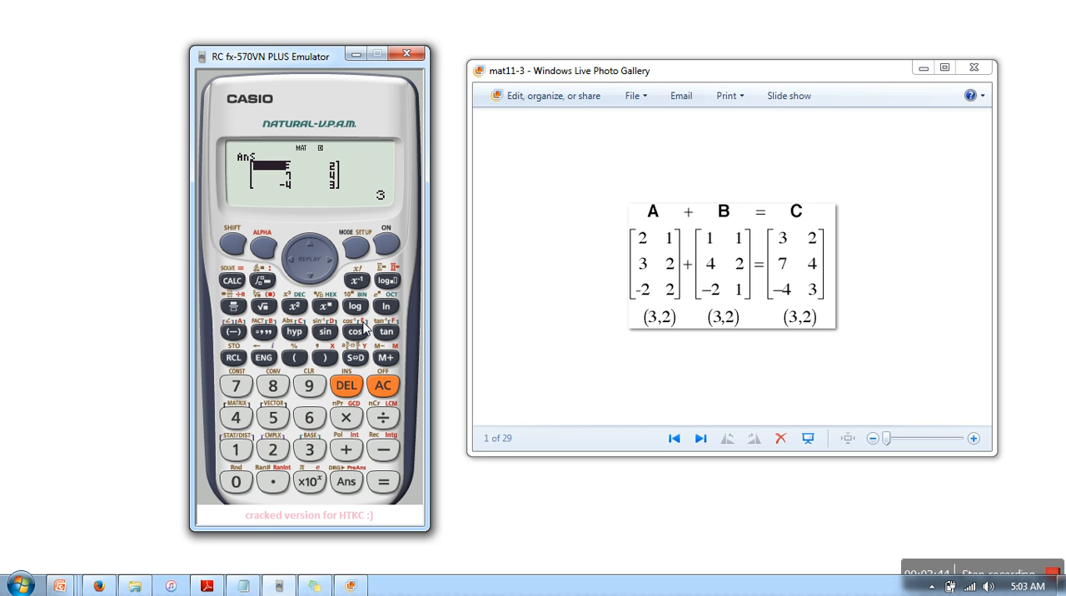
Step: Evaluate MatA−MatB, giving rows 1 0, −1 0 and 0 1
{"action": "left_click", "coordinate": [383, 385]}
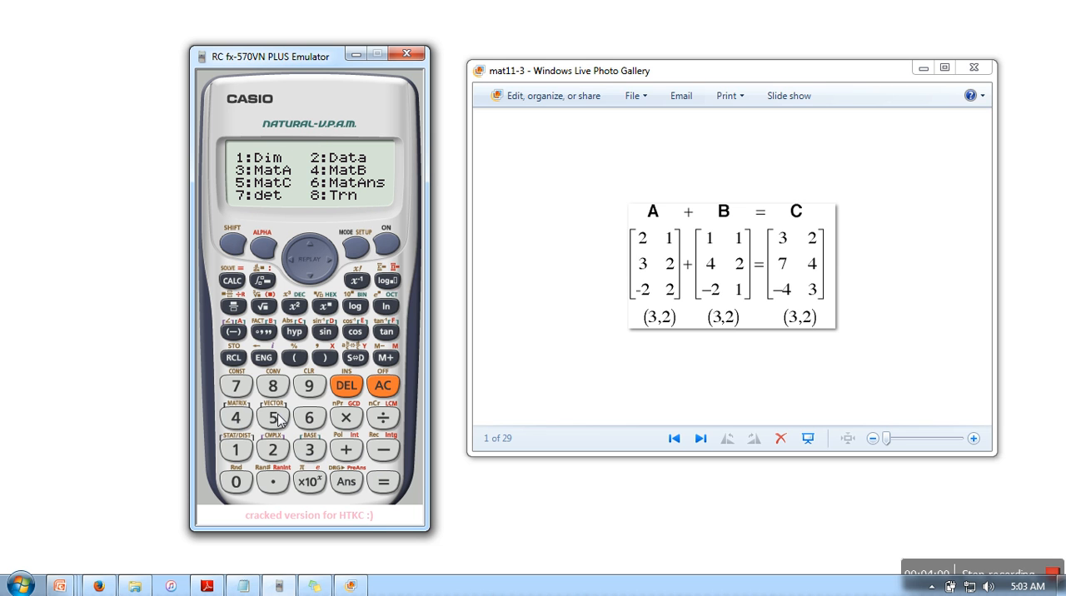
{"action": "left_click", "coordinate": [383, 481]}
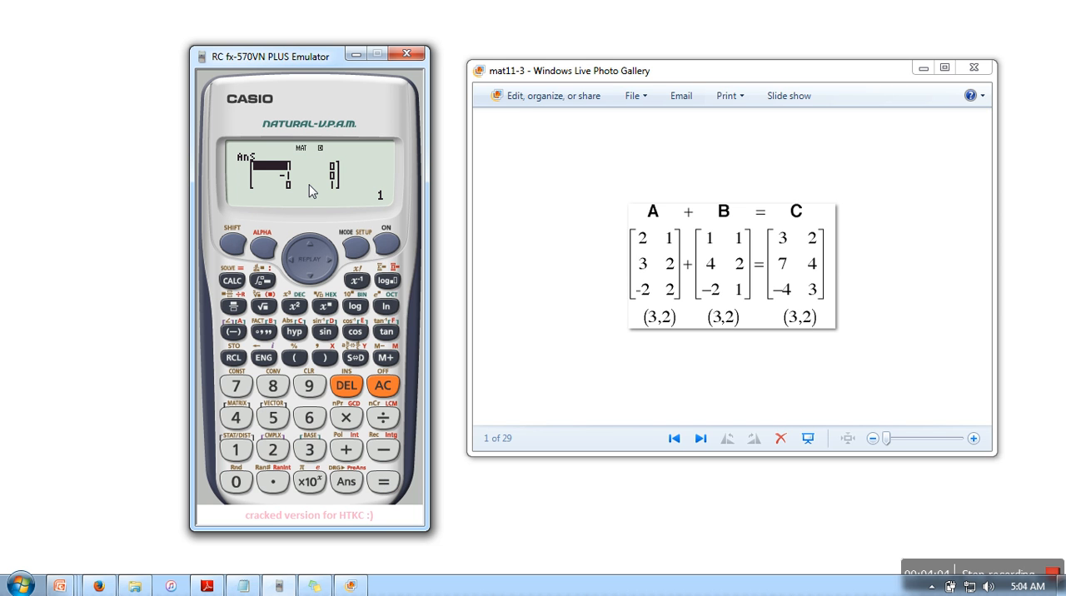
{"action": "mouse_move", "coordinate": [310, 179]}
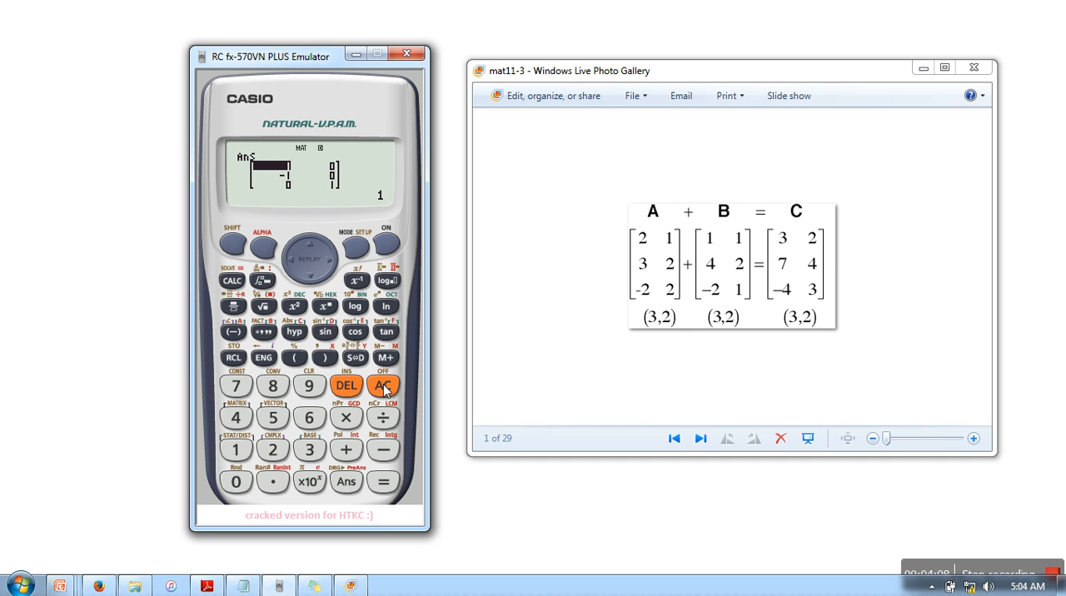
Step: Clear the screen and evaluate MatA×MatB, producing a Dimension ERROR
{"action": "left_click", "coordinate": [384, 385]}
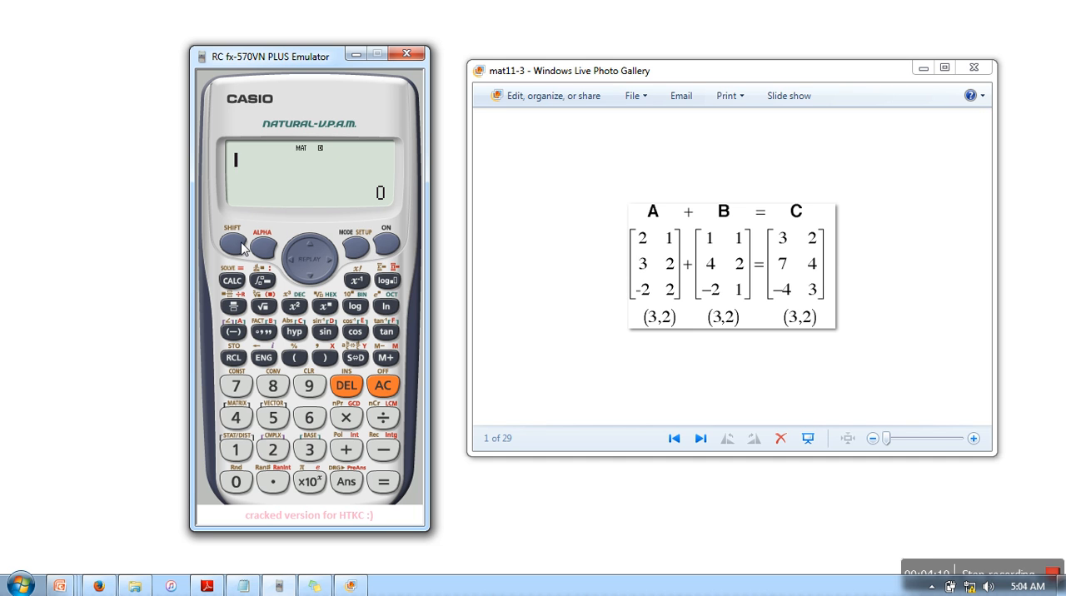
{"action": "left_click", "coordinate": [237, 417]}
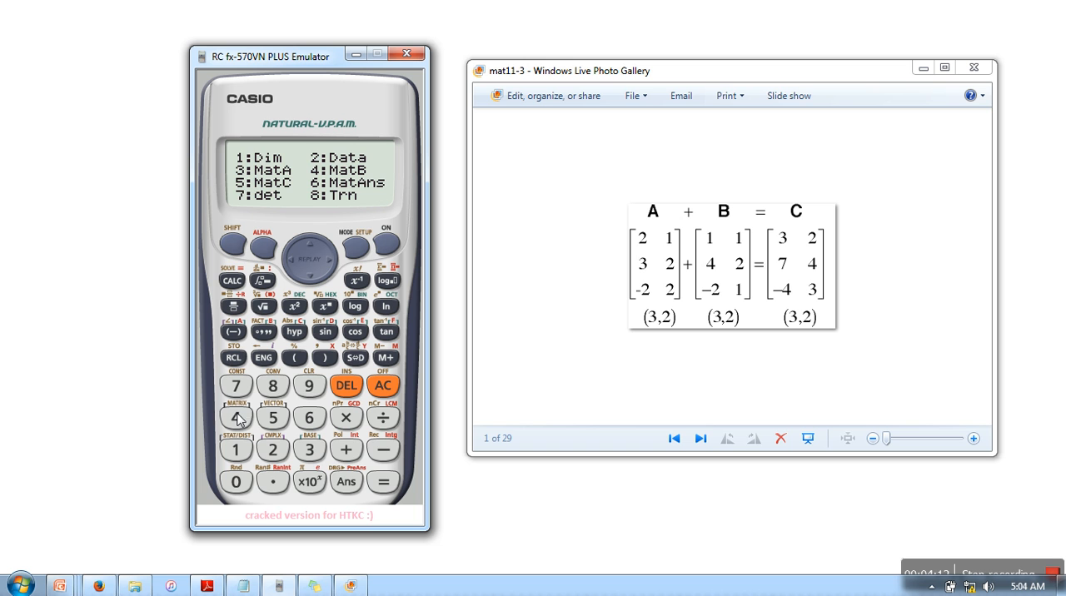
{"action": "mouse_move", "coordinate": [303, 451]}
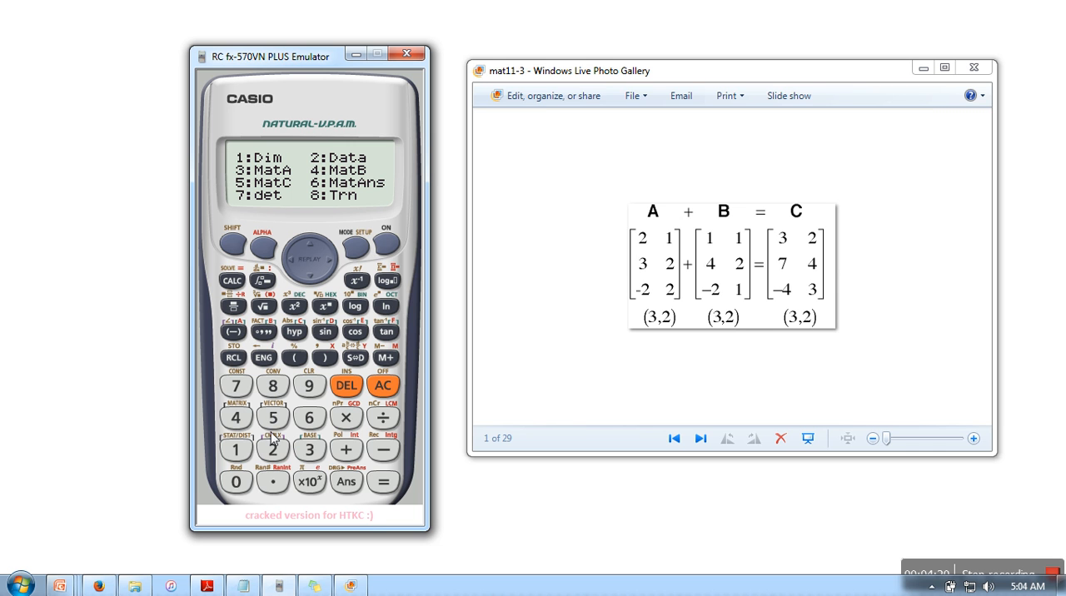
{"action": "left_click", "coordinate": [383, 481]}
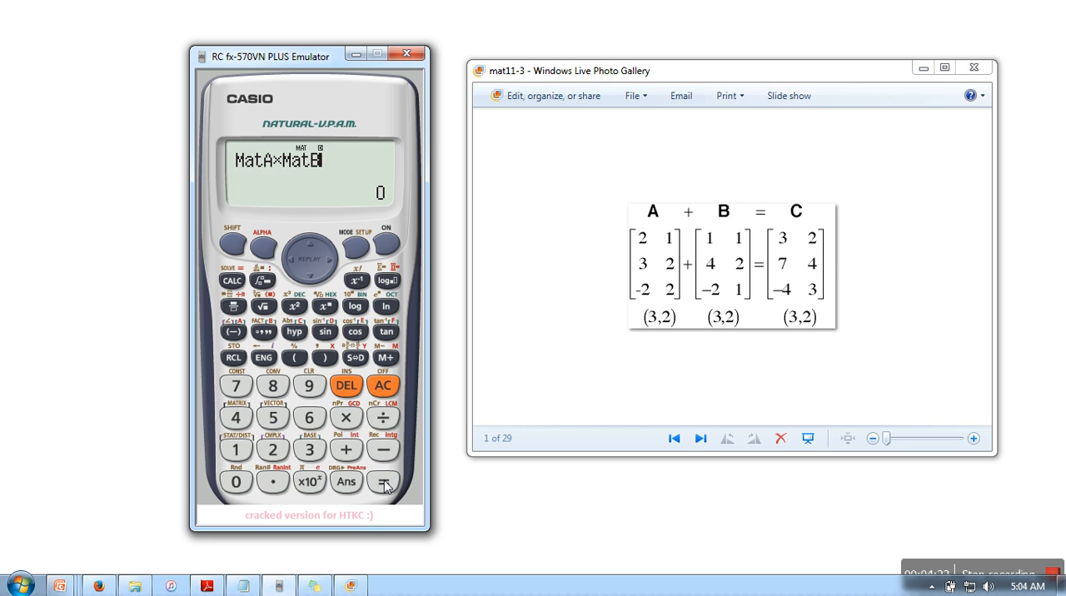
{"action": "left_click", "coordinate": [384, 482]}
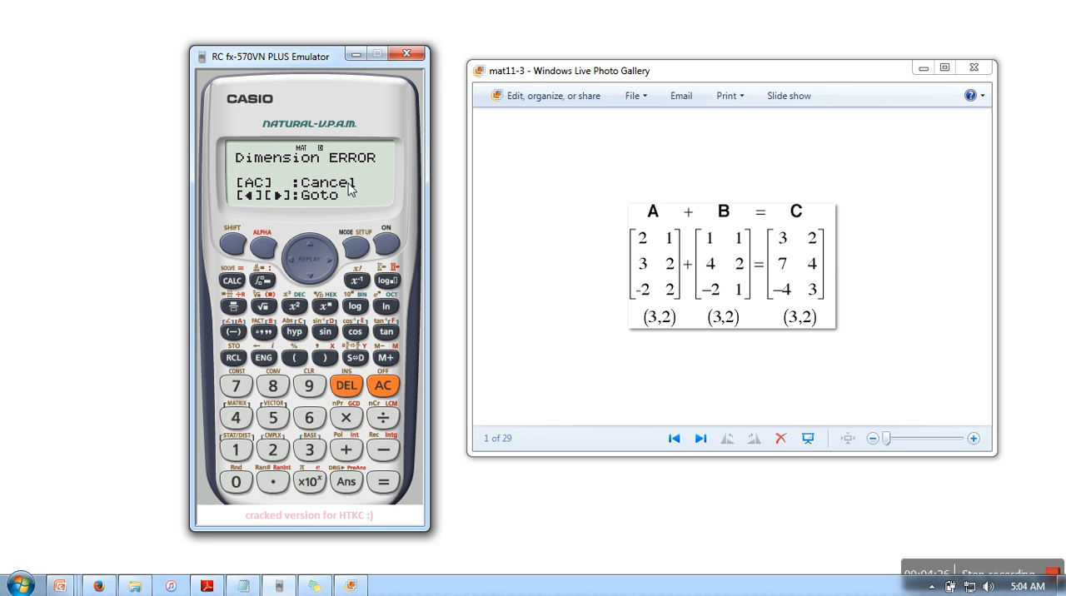
{"action": "mouse_move", "coordinate": [327, 176]}
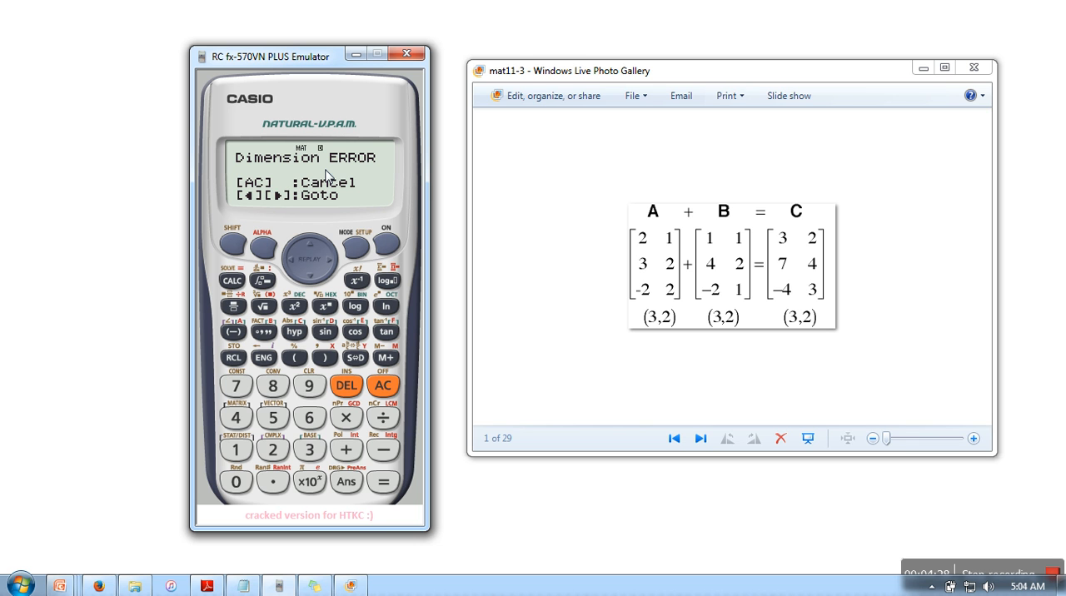
{"action": "mouse_move", "coordinate": [707, 248]}
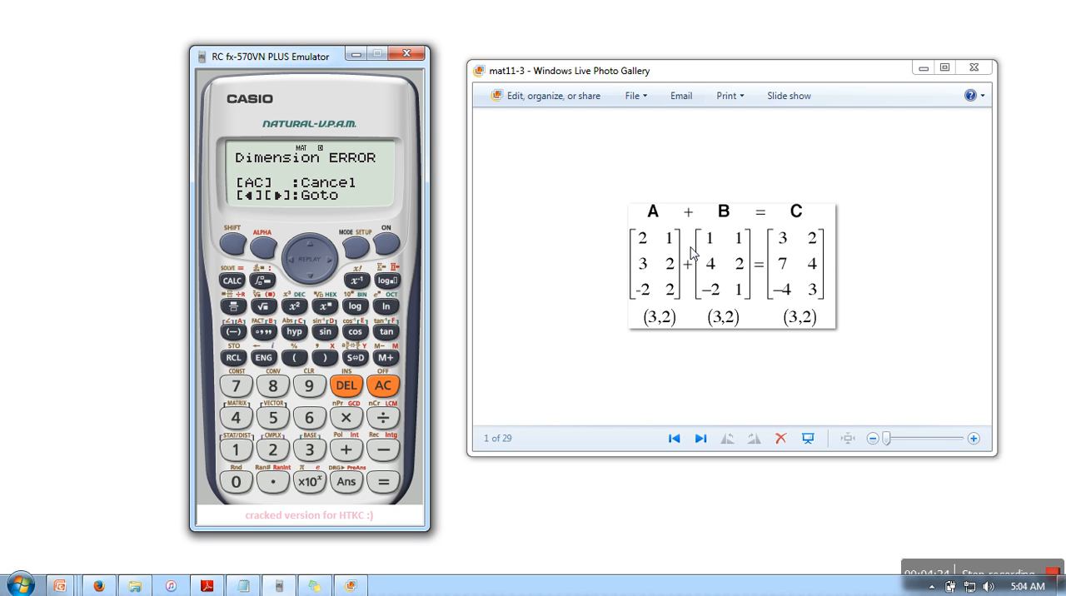
{"action": "mouse_move", "coordinate": [666, 258]}
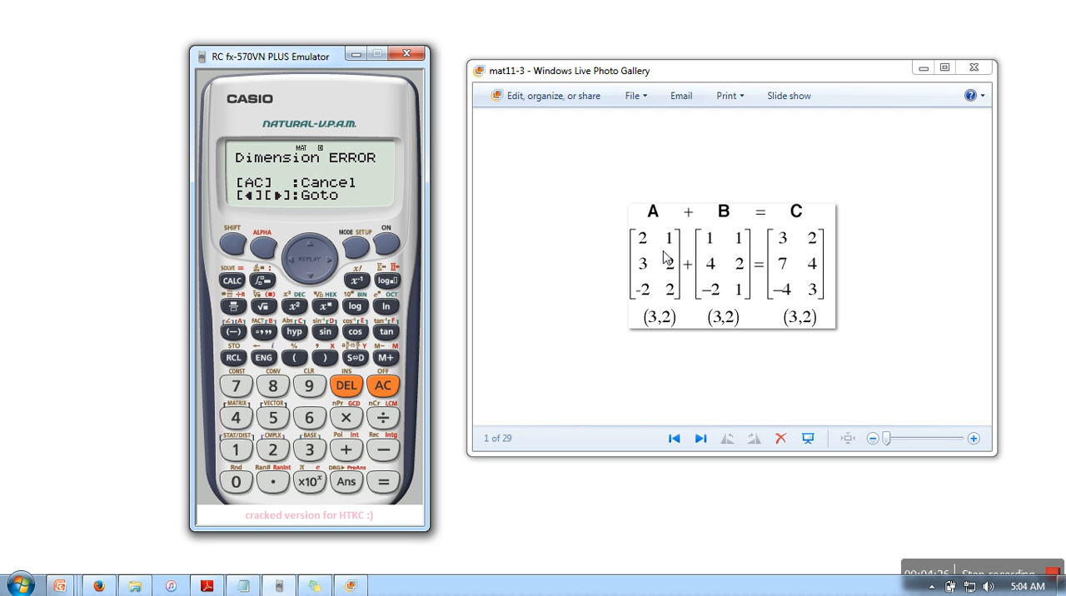
{"action": "mouse_move", "coordinate": [683, 240]}
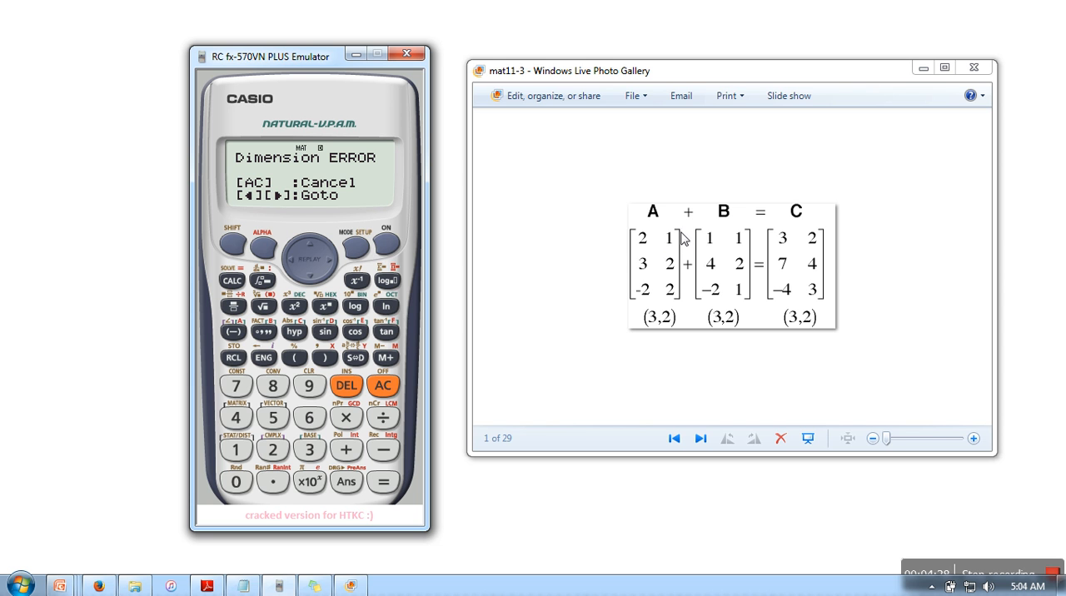
{"action": "mouse_move", "coordinate": [649, 298]}
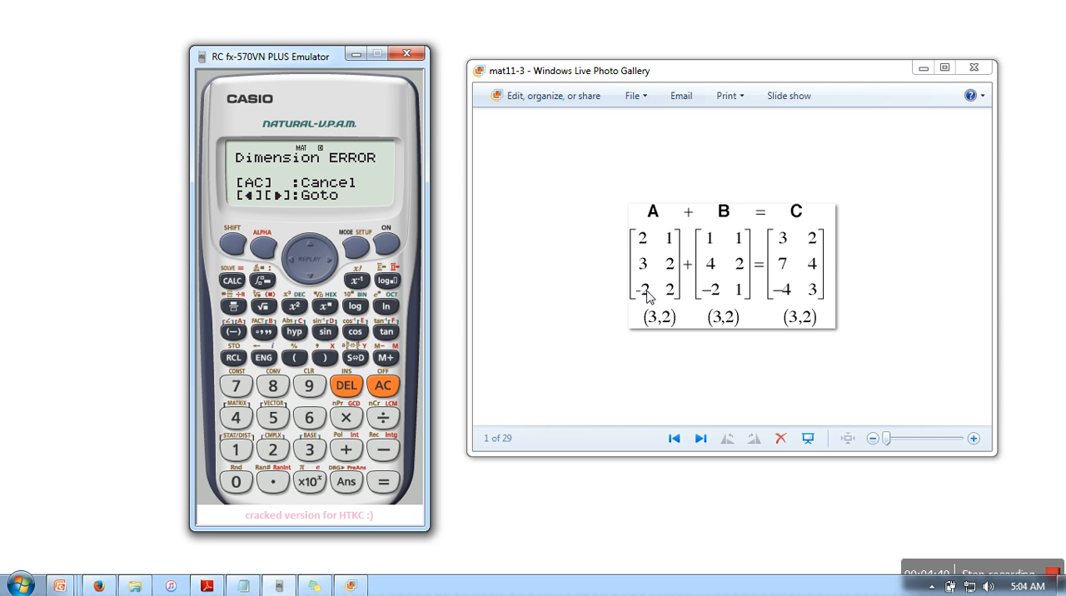
{"action": "mouse_move", "coordinate": [638, 275]}
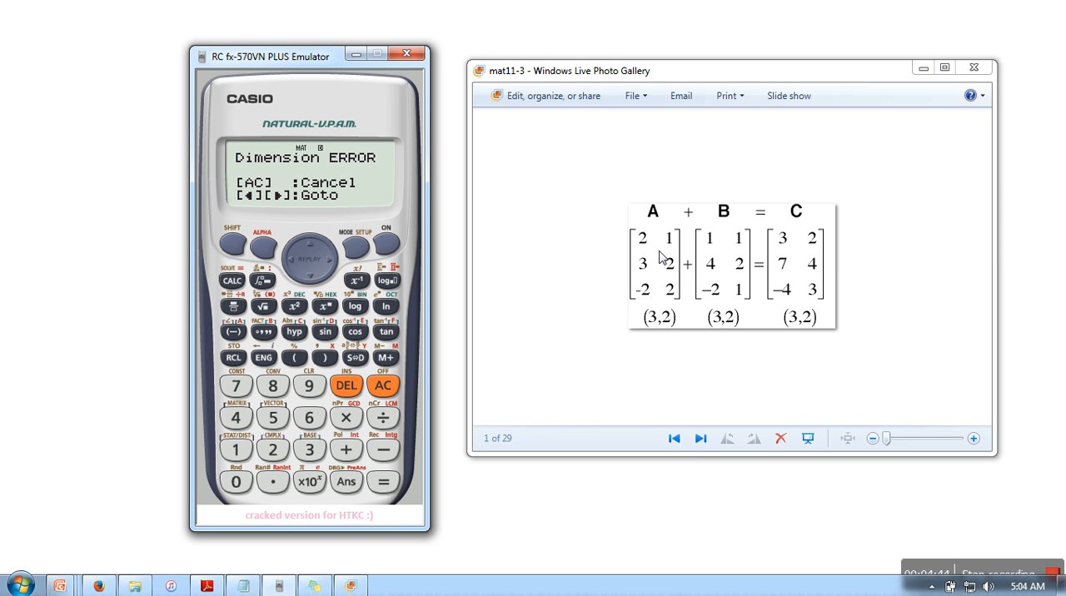
{"action": "mouse_move", "coordinate": [715, 235]}
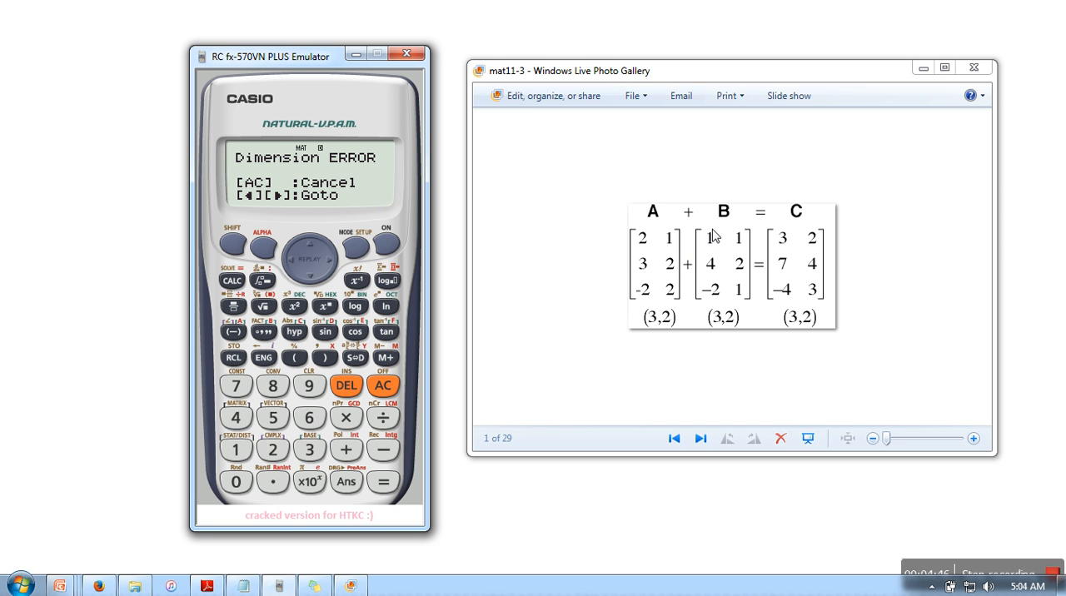
{"action": "mouse_move", "coordinate": [705, 265]}
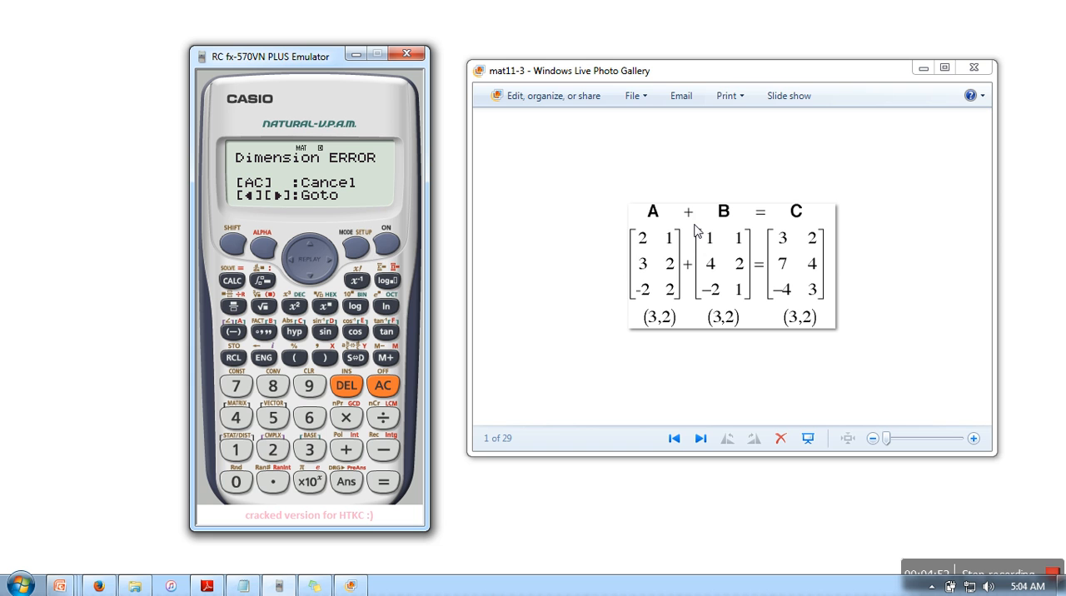
{"action": "mouse_move", "coordinate": [654, 287]}
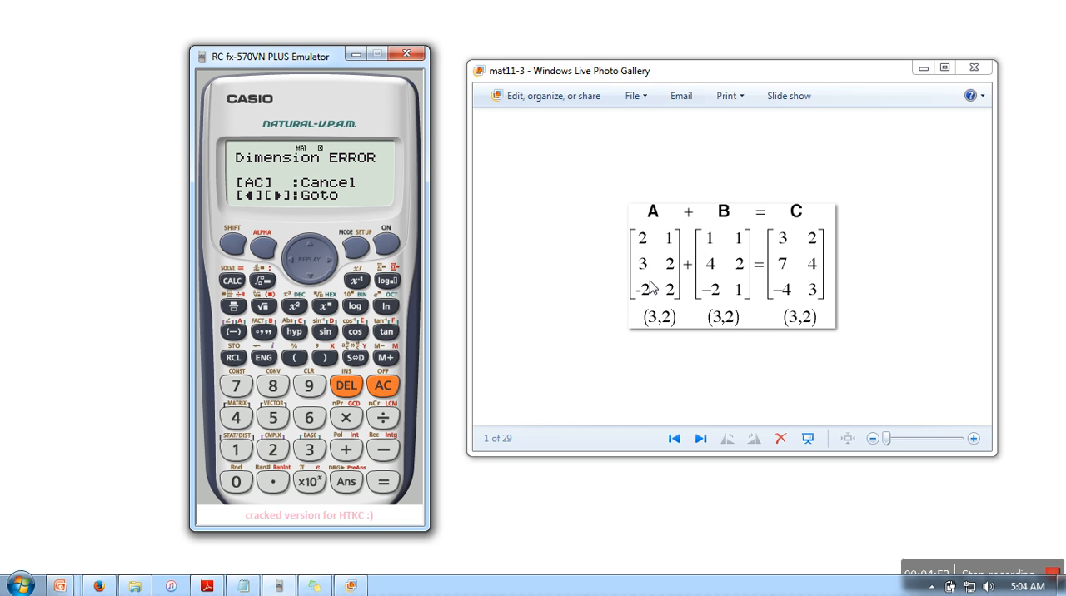
{"action": "mouse_move", "coordinate": [661, 251]}
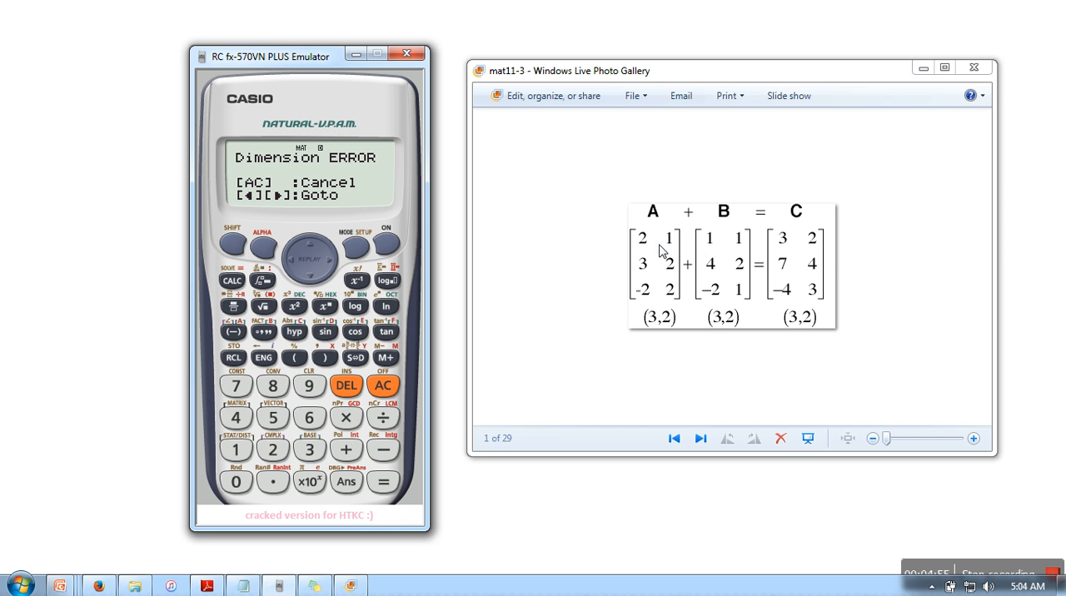
{"action": "mouse_move", "coordinate": [308, 177]}
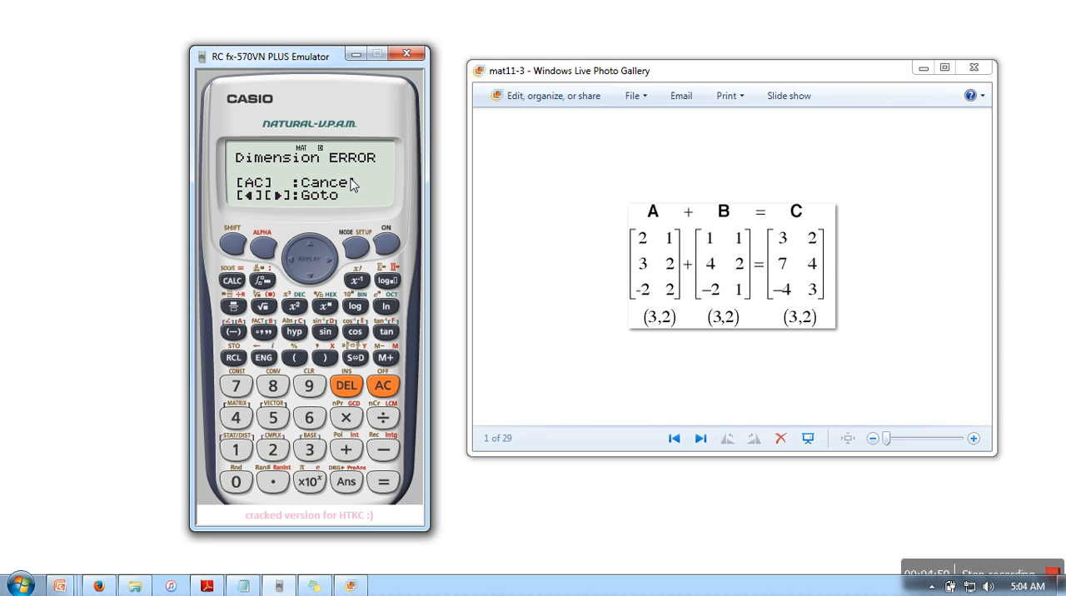
{"action": "mouse_move", "coordinate": [529, 265]}
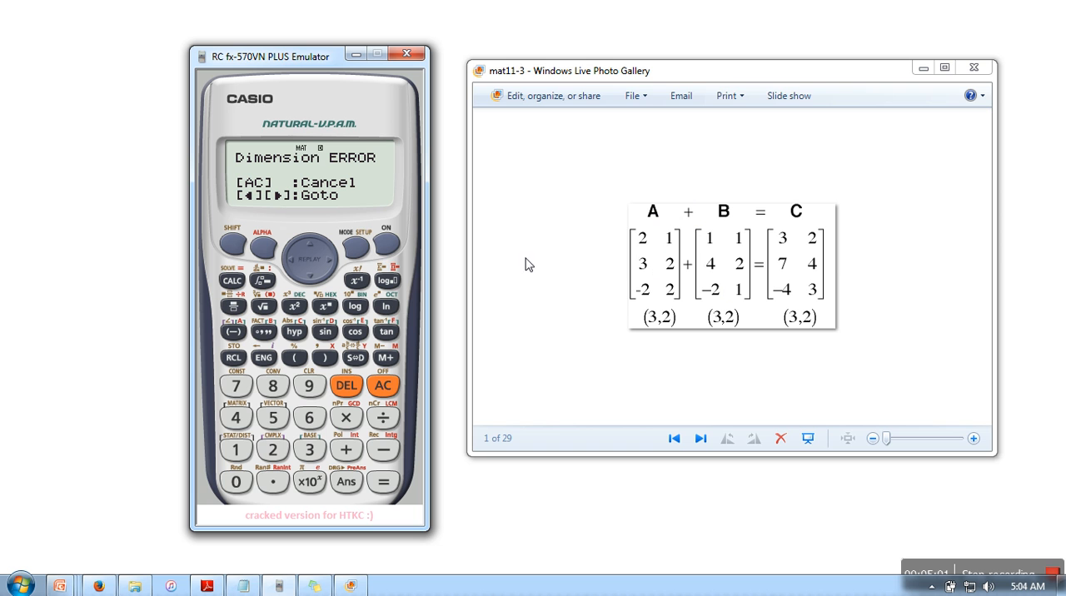
{"action": "mouse_move", "coordinate": [258, 166]}
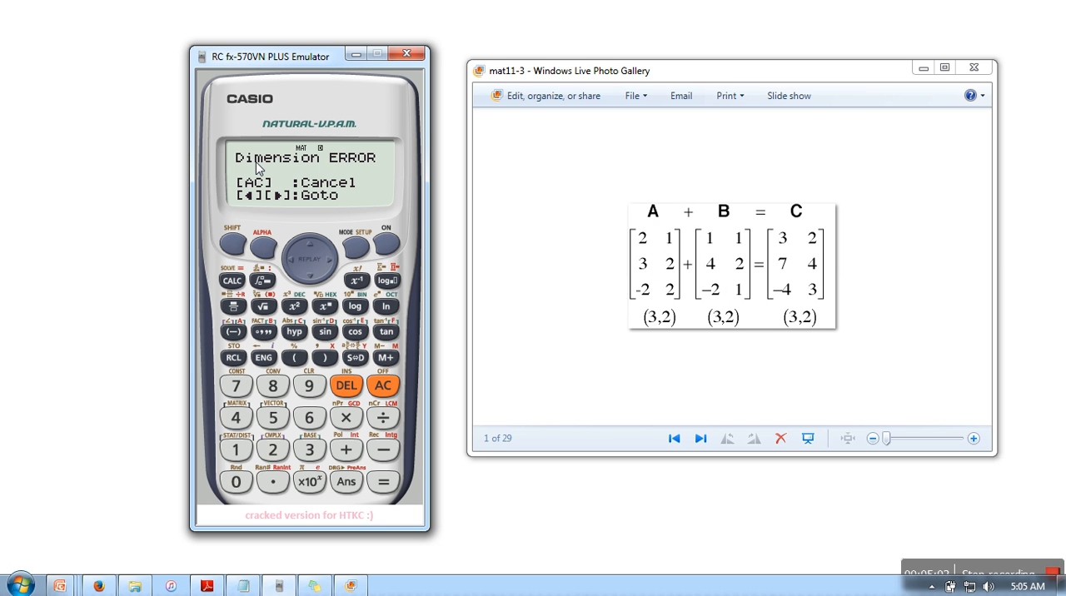
{"action": "mouse_move", "coordinate": [833, 271]}
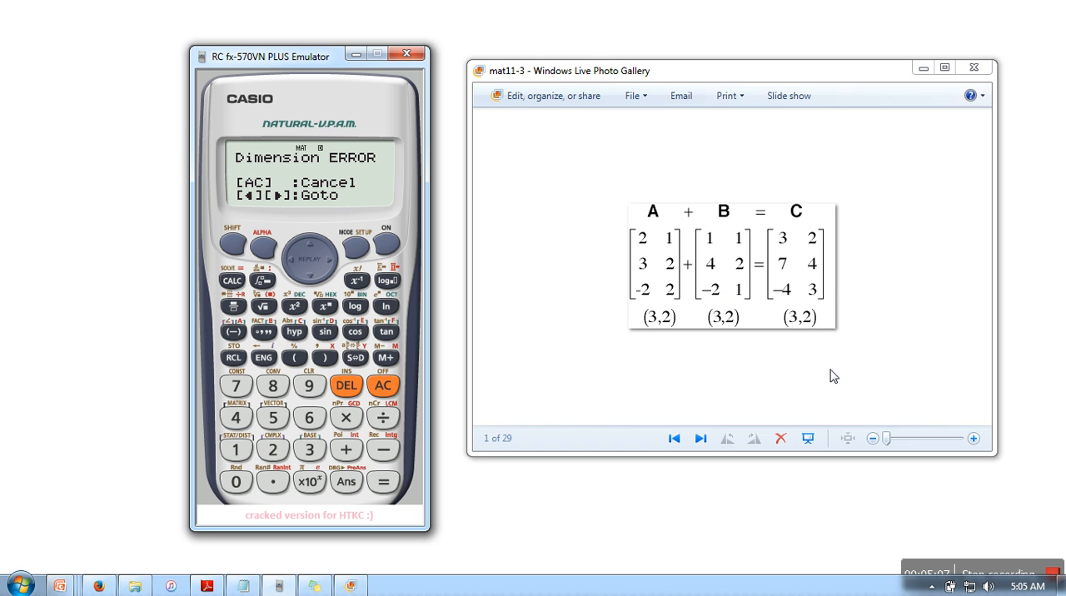
{"action": "mouse_move", "coordinate": [1048, 554]}
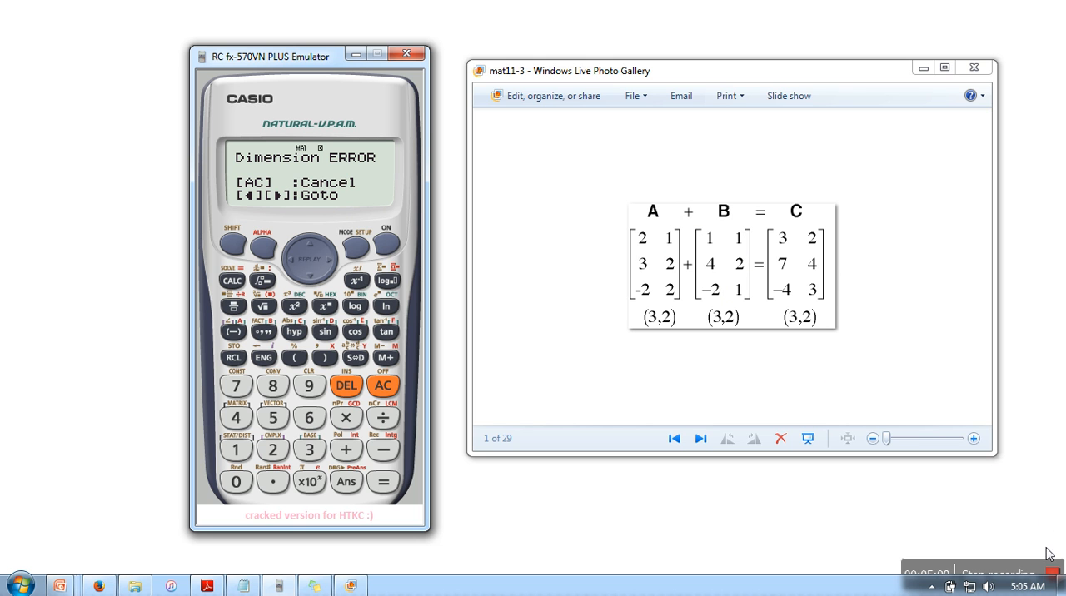